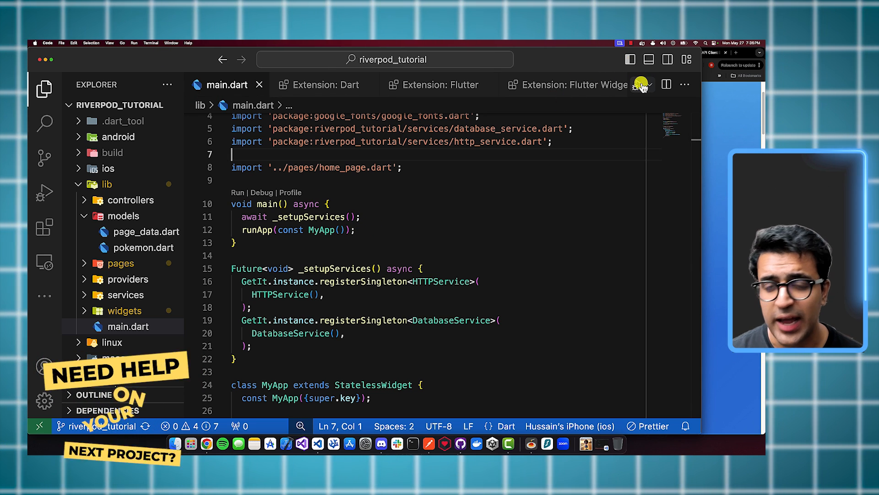
pyautogui.moveTo(640, 84)
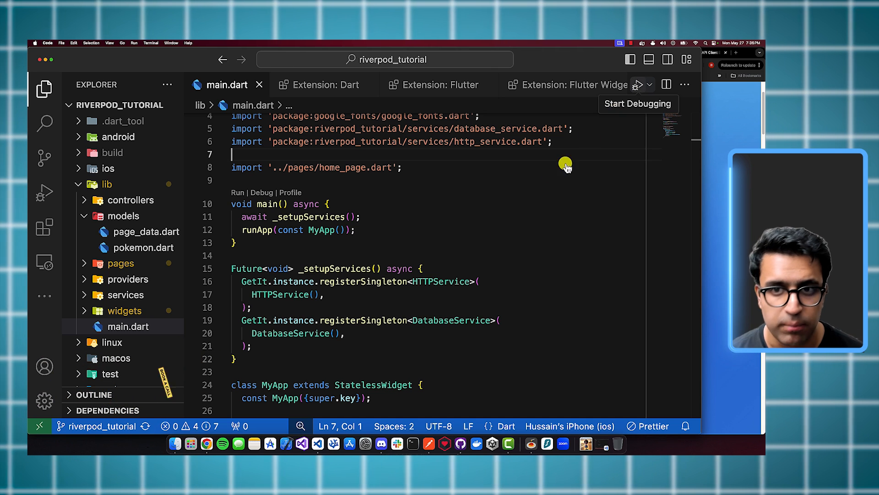
pyautogui.moveTo(513, 217)
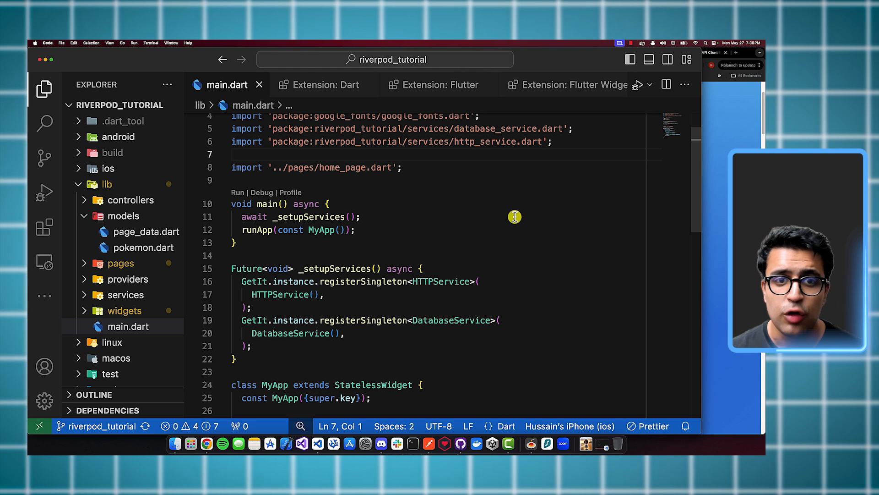
# Step: View the Dart extension's details, then filter the Extensions view for 'dart'
pyautogui.click(321, 84)
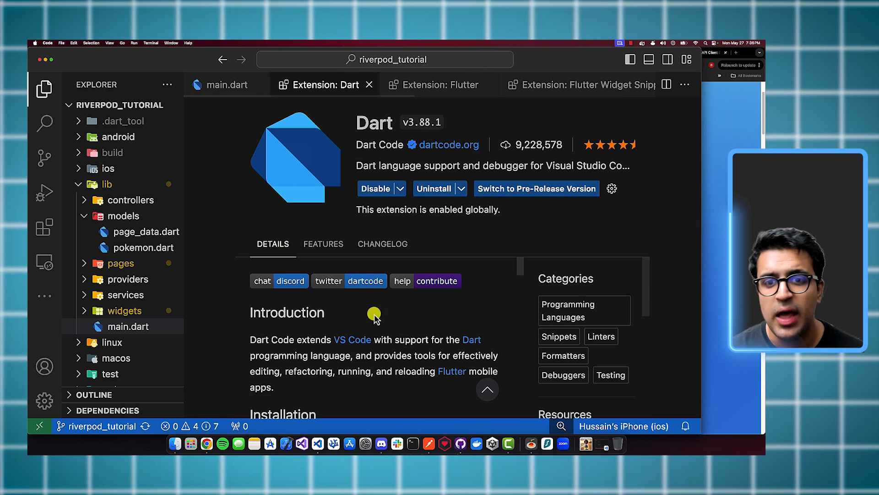
pyautogui.moveTo(439, 145)
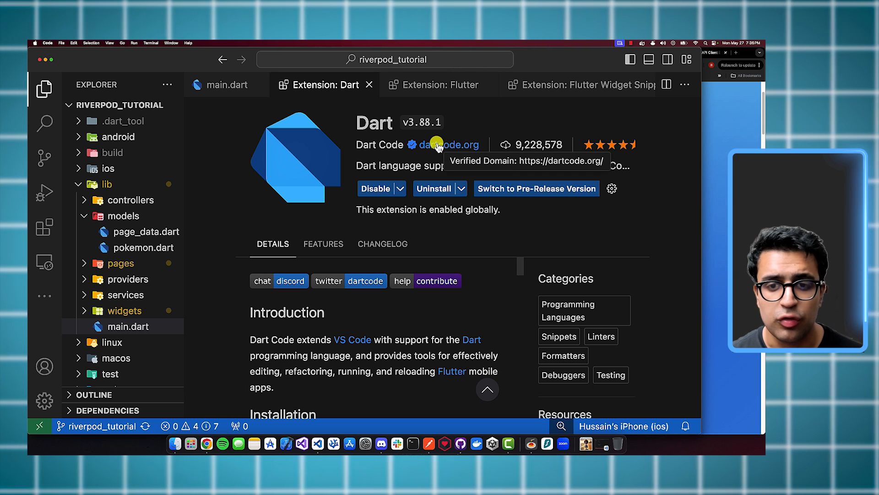
pyautogui.moveTo(503, 168)
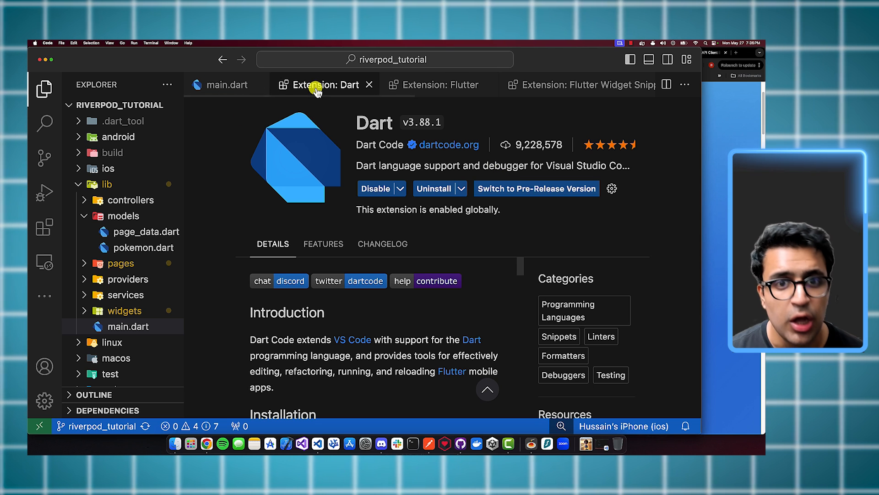
pyautogui.moveTo(251, 175)
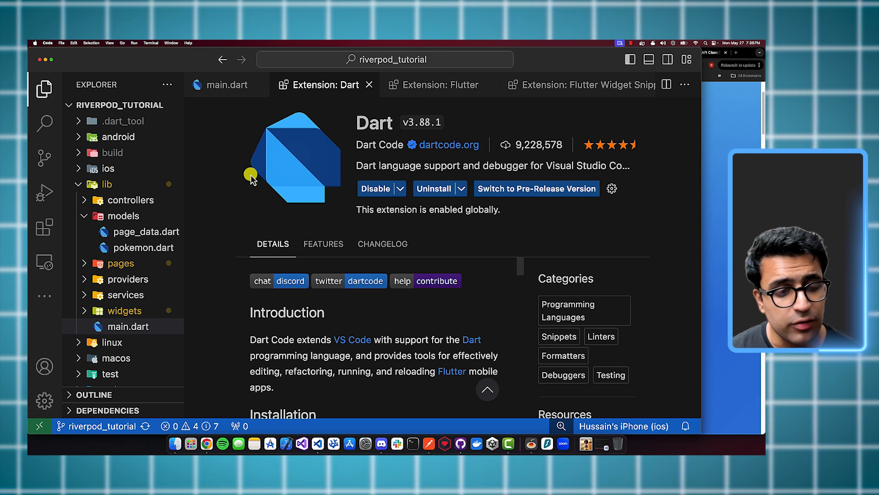
pyautogui.moveTo(44, 223)
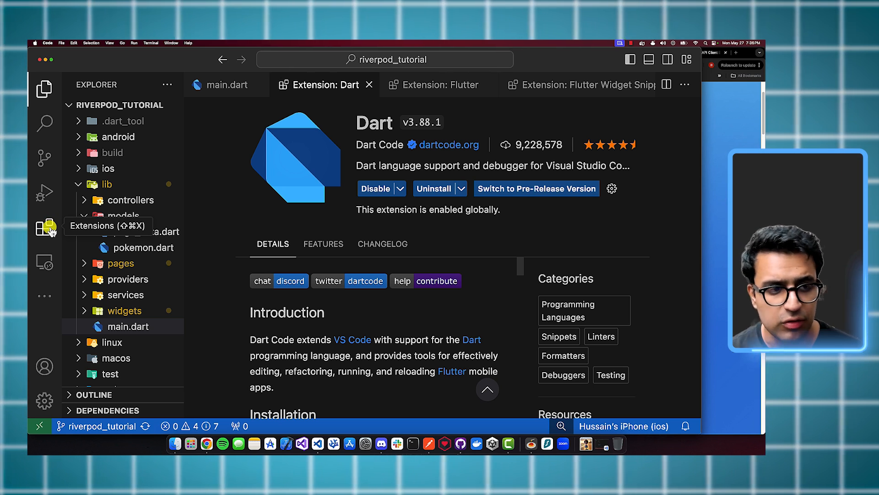
pyautogui.click(44, 228)
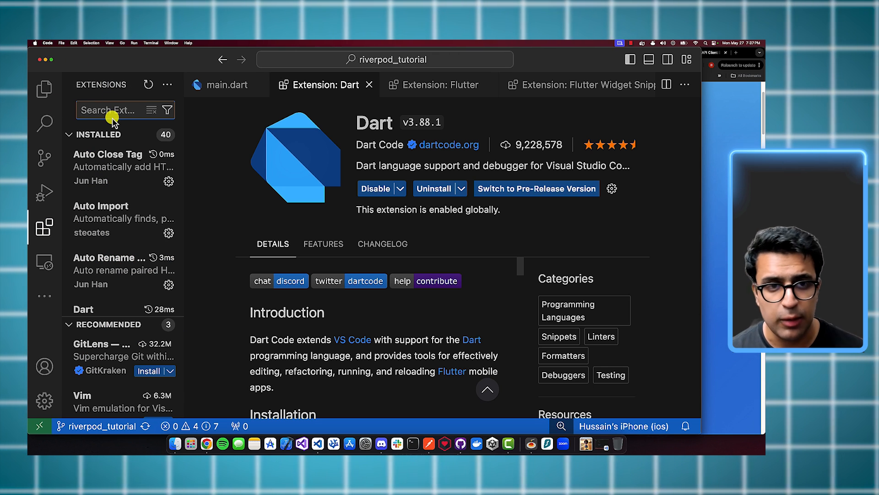
pyautogui.write('dart')
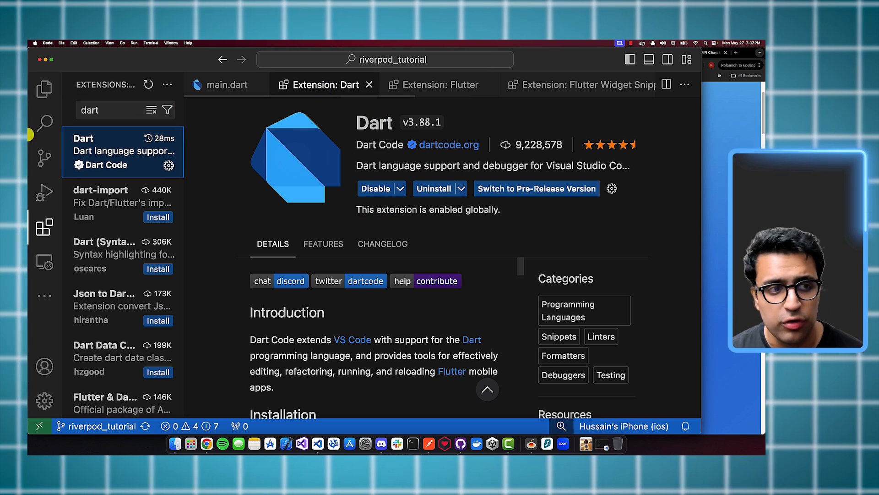
# Step: Review the Flutter extension's details, then return to main.dart in the Explorer
pyautogui.click(438, 84)
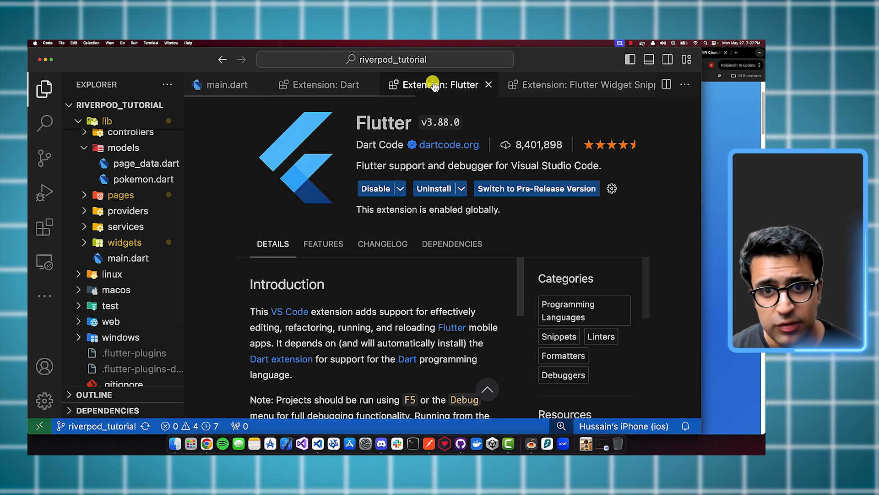
pyautogui.moveTo(391, 138)
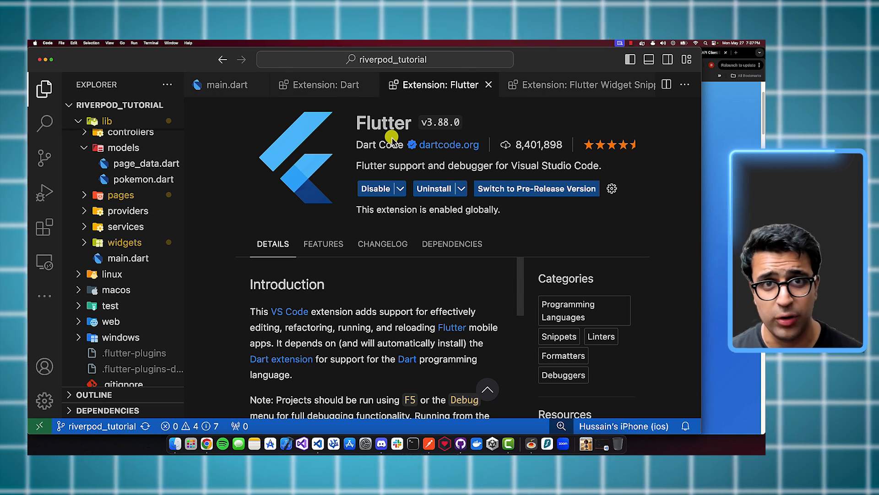
pyautogui.moveTo(442, 144)
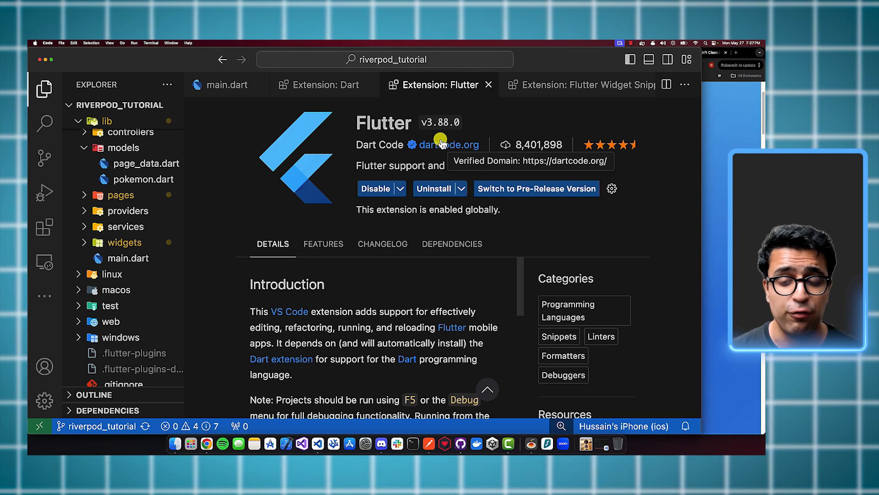
pyautogui.moveTo(443, 225)
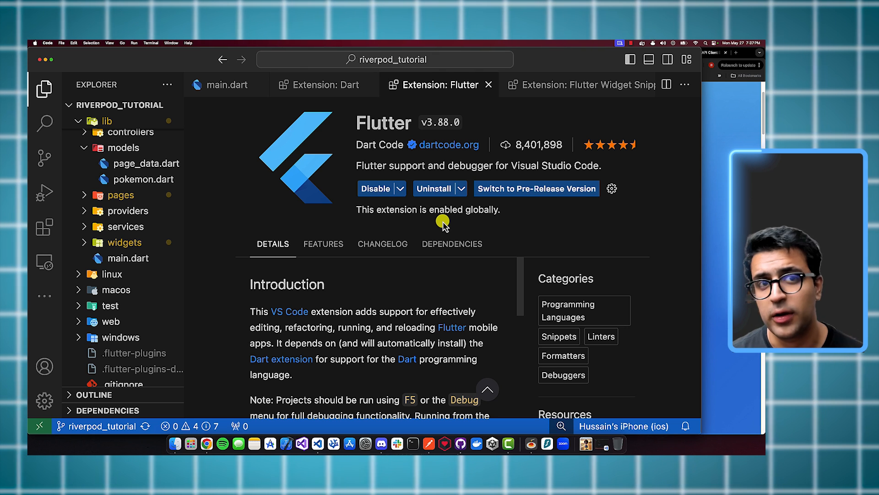
pyautogui.moveTo(393, 157)
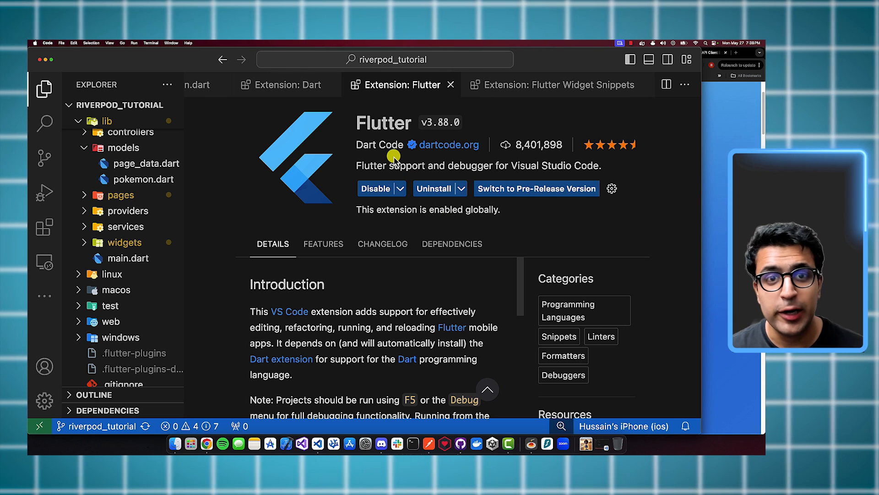
pyautogui.moveTo(92, 183)
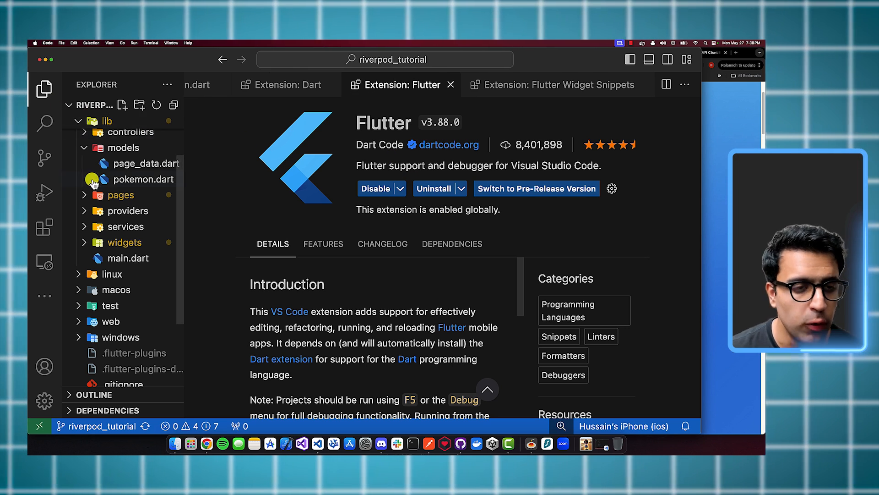
pyautogui.scroll(3)
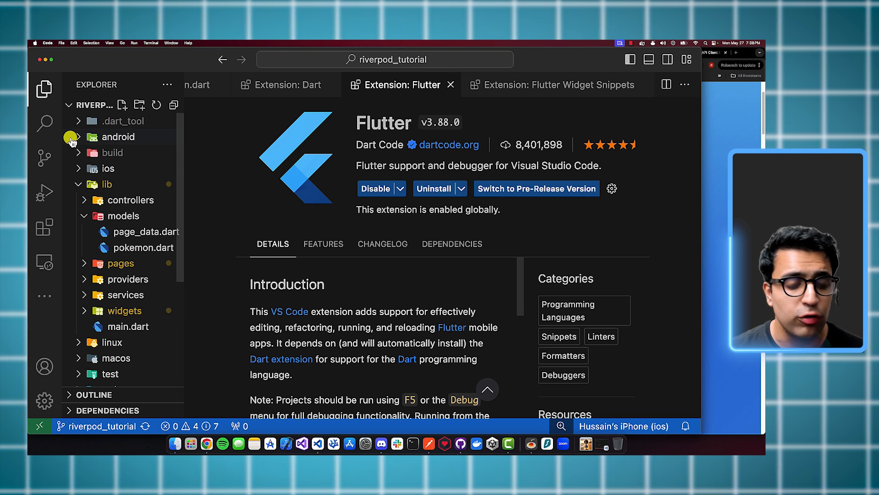
pyautogui.click(129, 326)
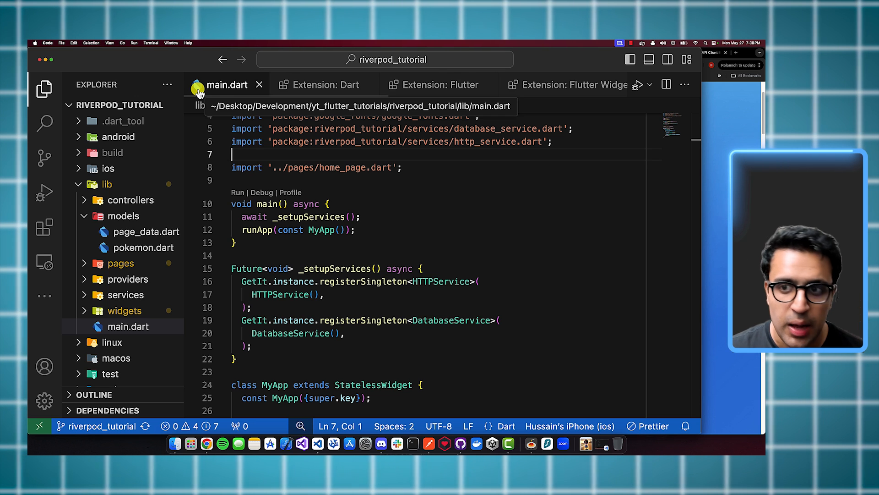
# Step: Show the Flutter Widget Snippets extension page by Alexis Villegas Torres
pyautogui.click(571, 84)
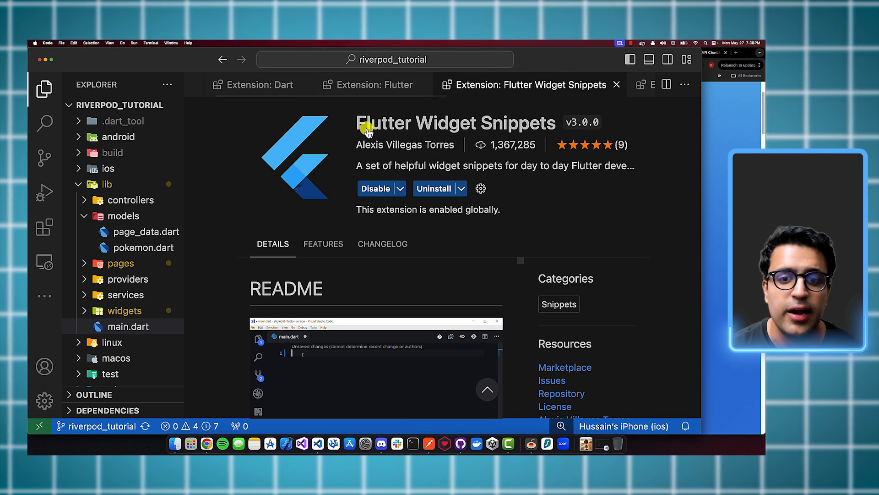
pyautogui.moveTo(423, 151)
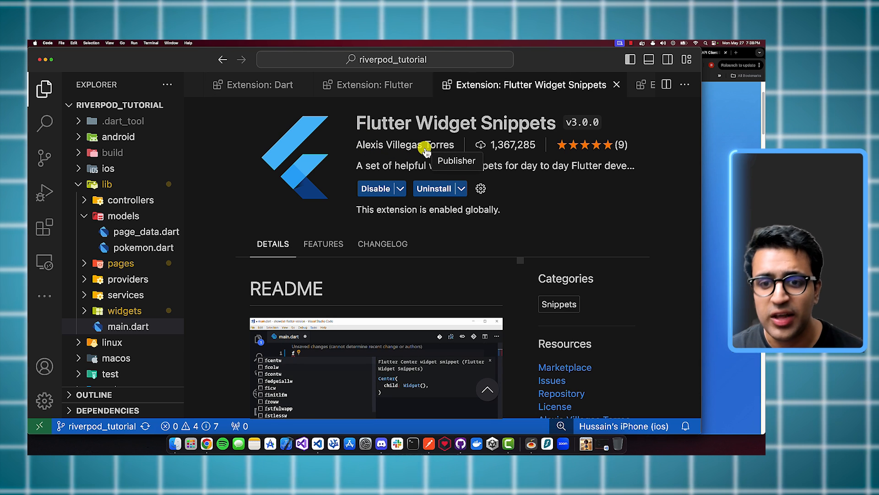
pyautogui.moveTo(541, 275)
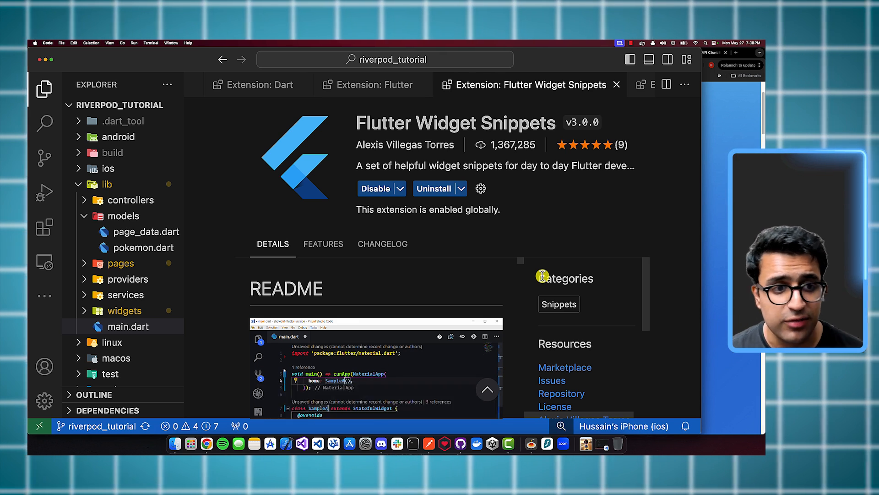
pyautogui.click(128, 326)
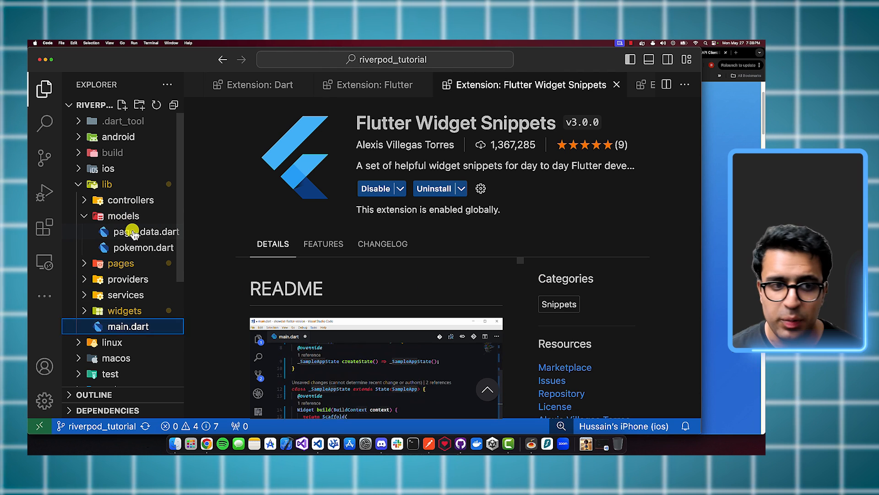
# Step: Insert the 'stf' Flutter Stateful Widget snippet in page_data.dart and name it ABCPage
pyautogui.click(147, 230)
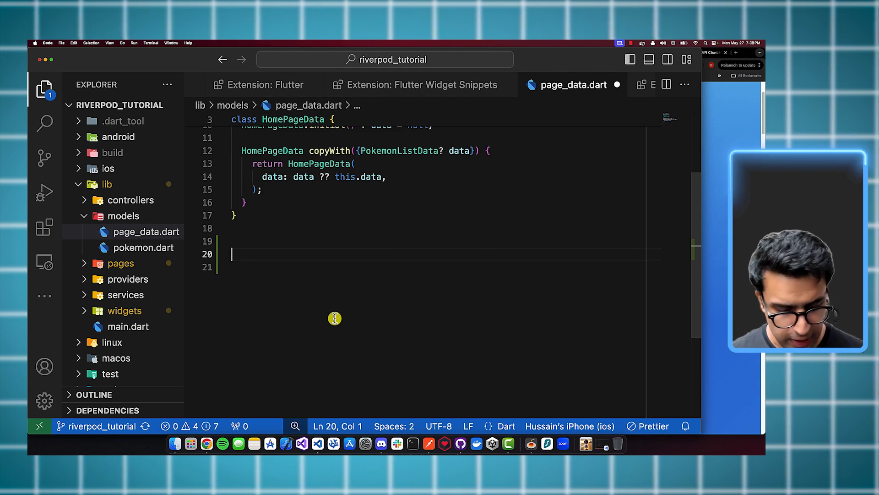
pyautogui.write('stf')
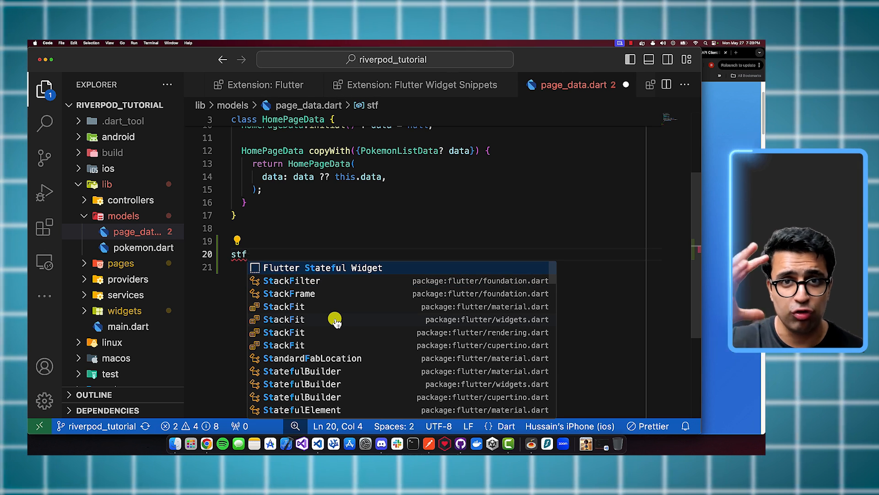
pyautogui.click(319, 268)
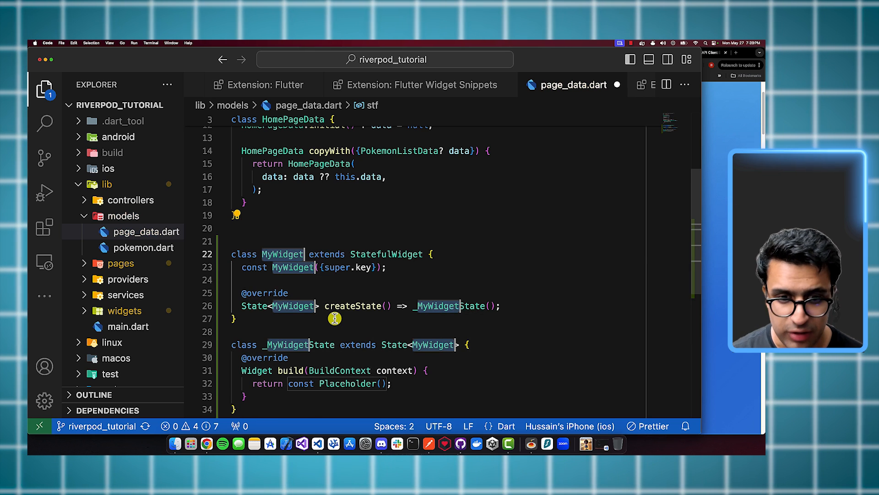
pyautogui.scroll(3)
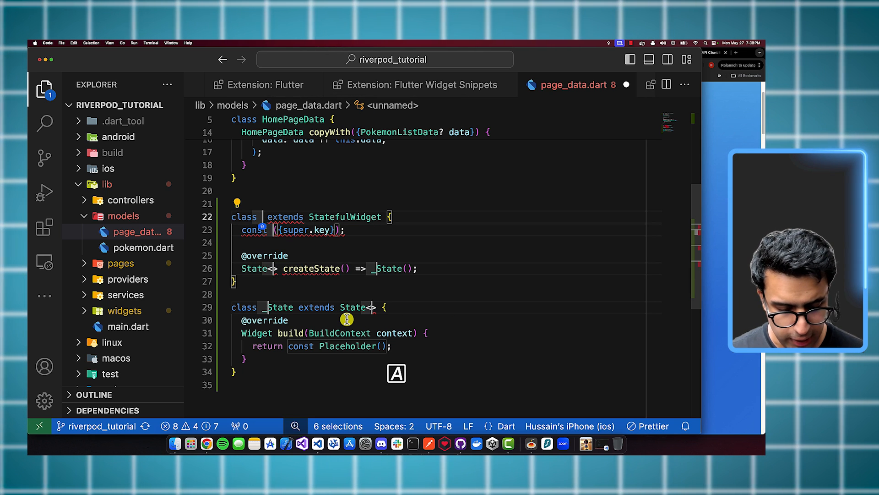
pyautogui.write('ABCPahe')
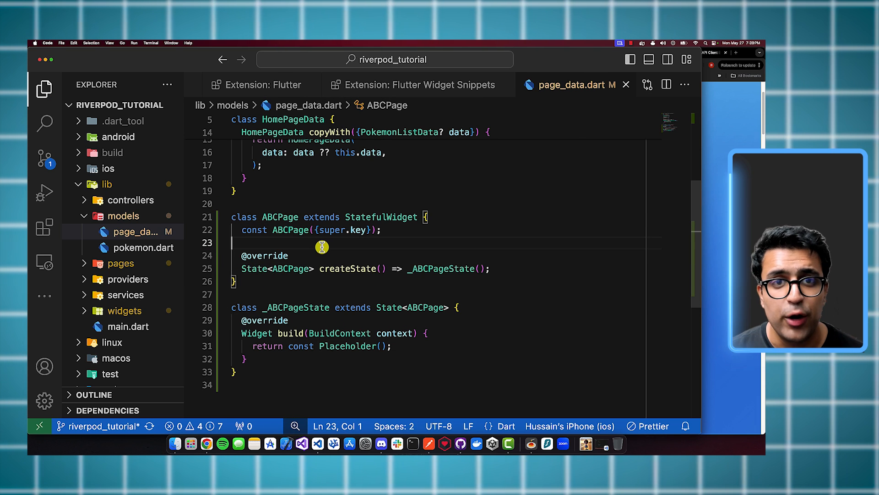
pyautogui.moveTo(347, 235)
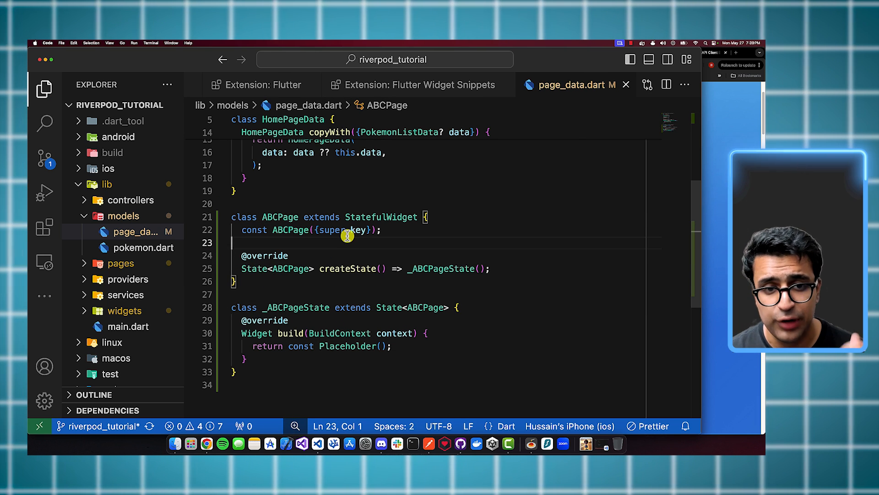
pyautogui.moveTo(309, 378)
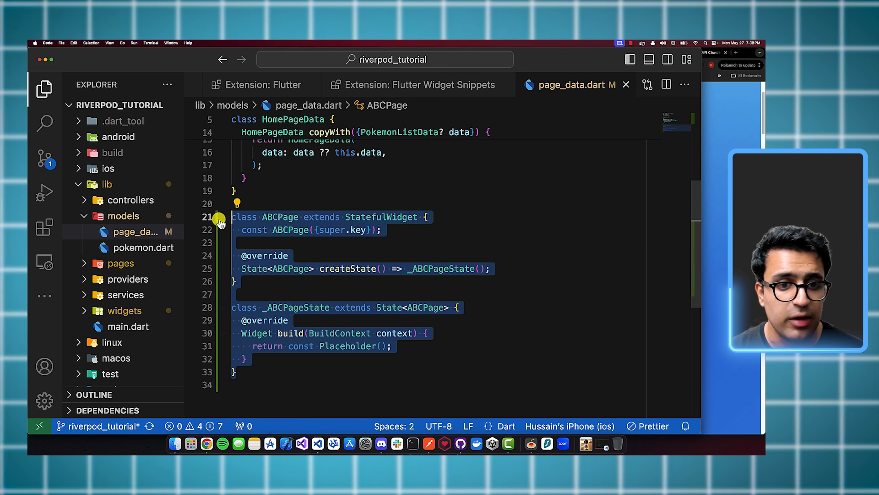
# Step: Clear the ABCPage code from page_data.dart and return to the Flutter Widget Snippets page
pyautogui.write('stl')
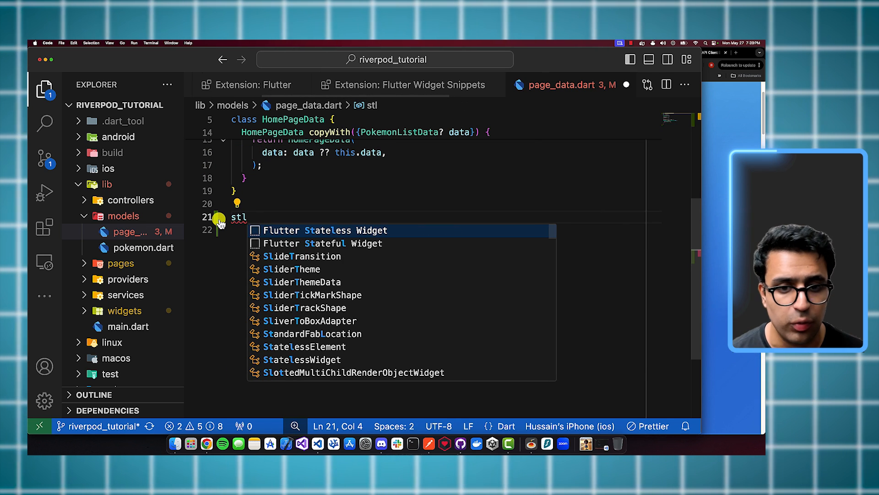
pyautogui.click(327, 230)
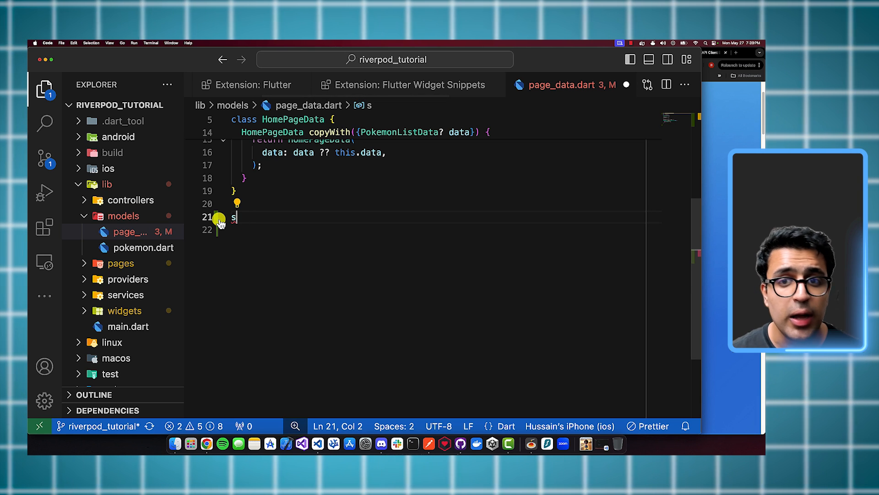
pyautogui.click(403, 84)
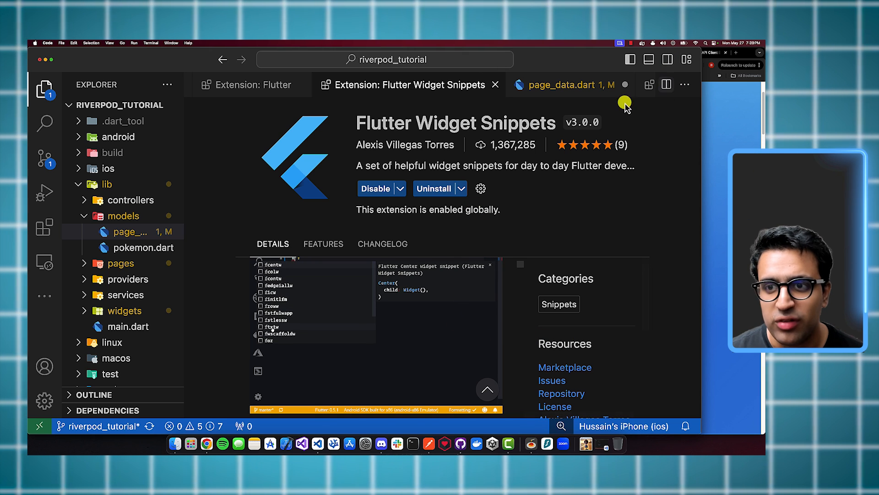
# Step: Expand a Row snippet with an empty children list in page_data.dart, then revisit Flutter Widget Snippets
pyautogui.click(570, 84)
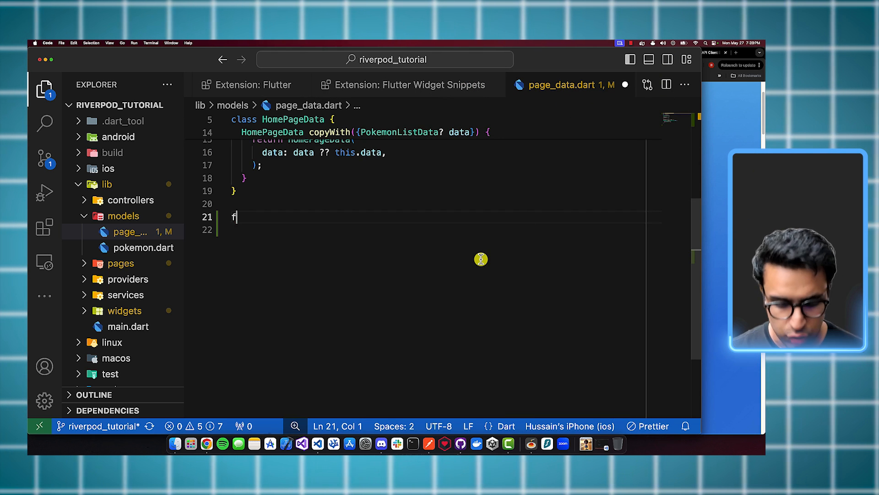
pyautogui.write('children: <Widget>[],')
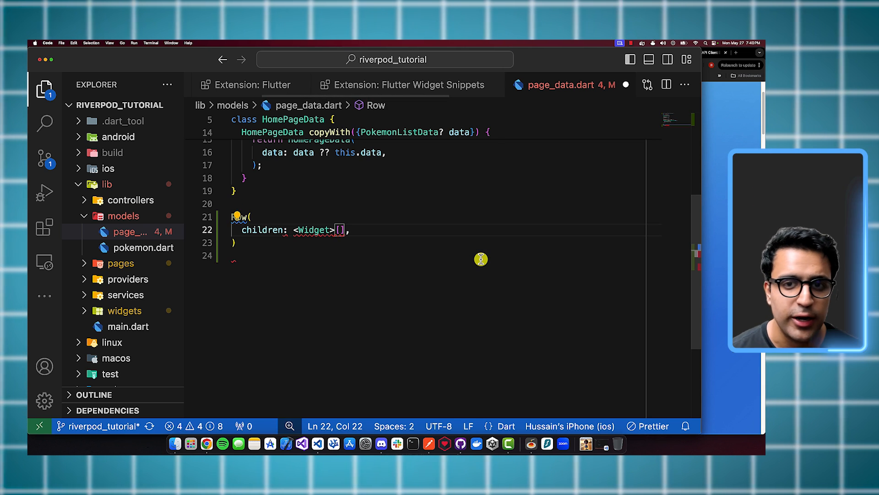
pyautogui.click(405, 85)
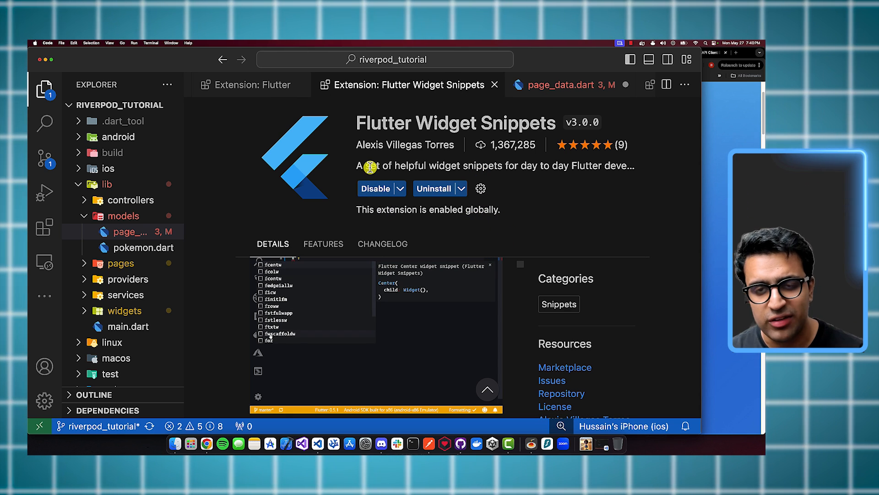
pyautogui.scroll(-3)
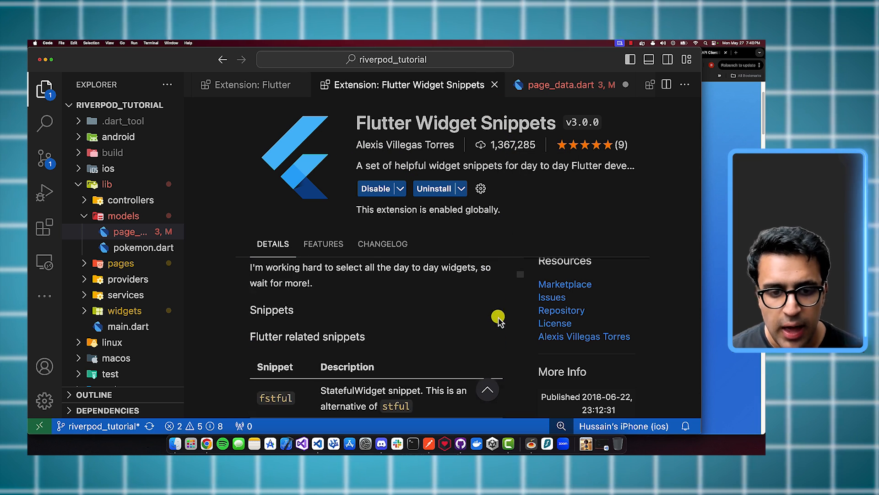
pyautogui.scroll(-3)
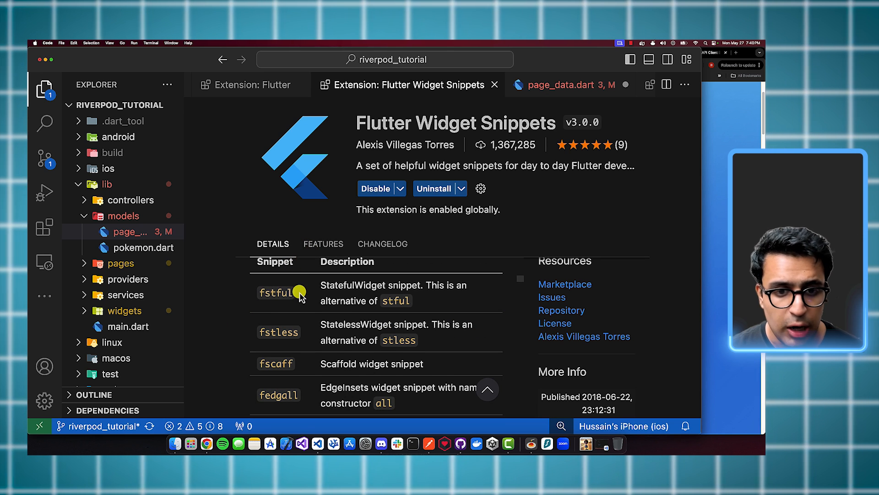
pyautogui.scroll(-3)
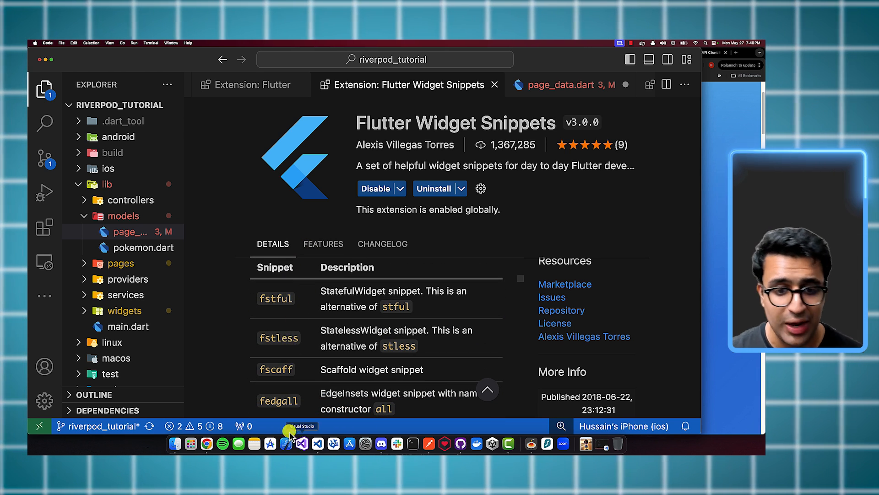
pyautogui.scroll(-3)
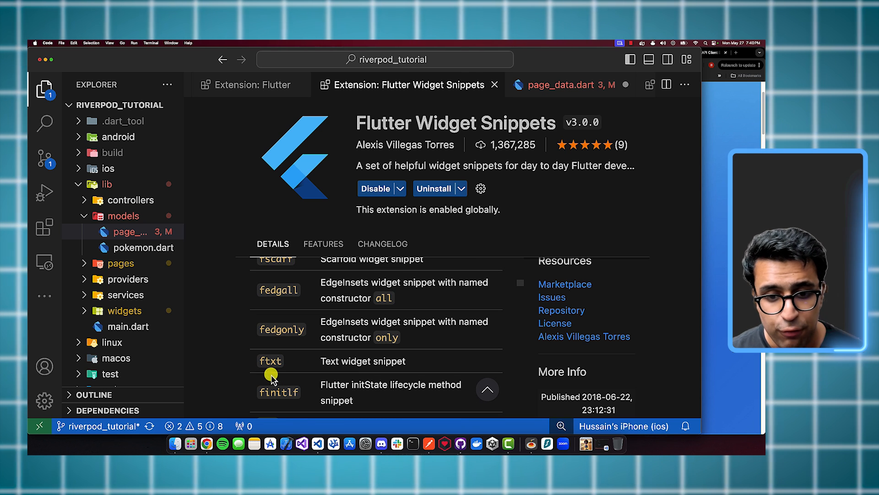
pyautogui.moveTo(425, 310)
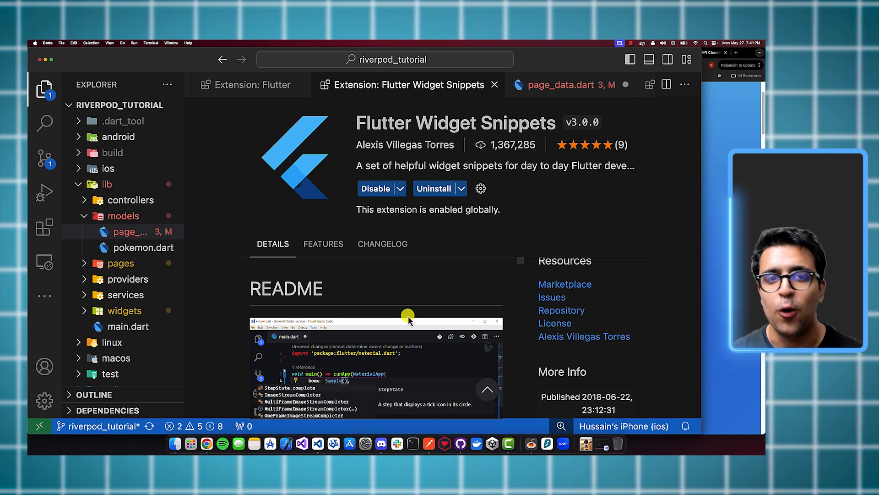
# Step: Close page_data.dart choosing Don't Save to discard its edits
pyautogui.click(564, 84)
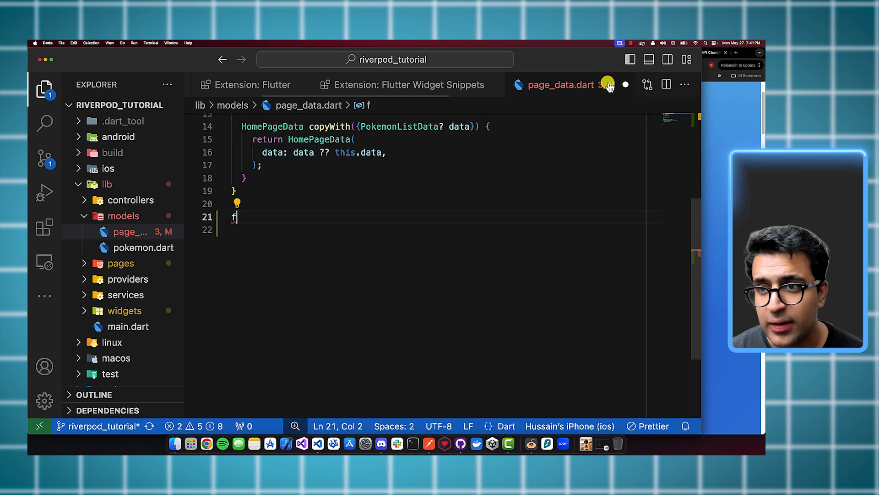
pyautogui.click(608, 84)
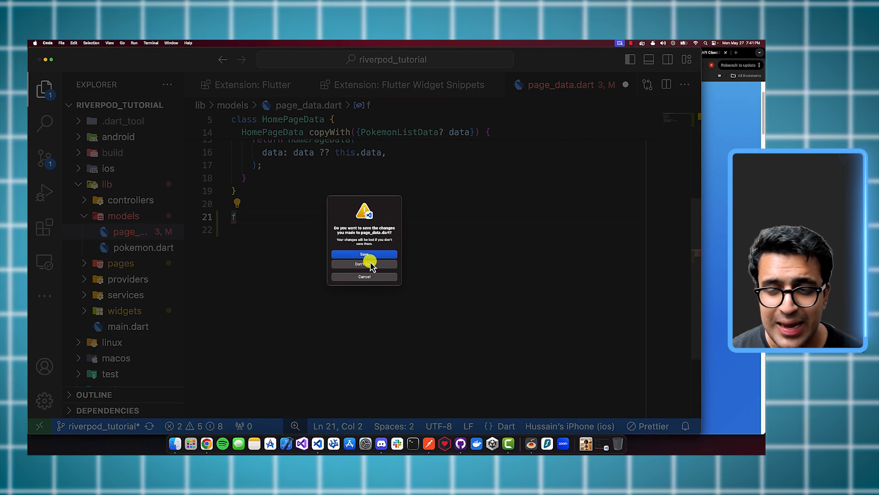
pyautogui.click(364, 263)
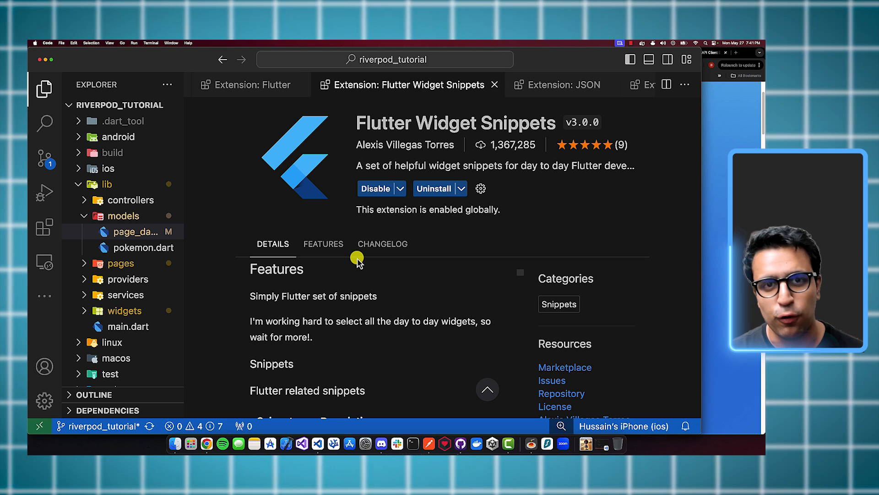
# Step: Show the JSON extension by Meezilla, a Beautify JSON formatter
pyautogui.click(560, 84)
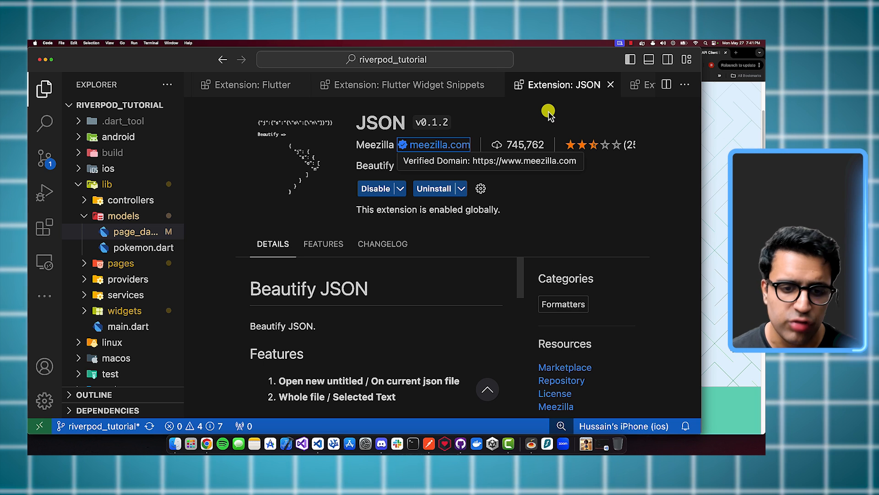
pyautogui.moveTo(432, 372)
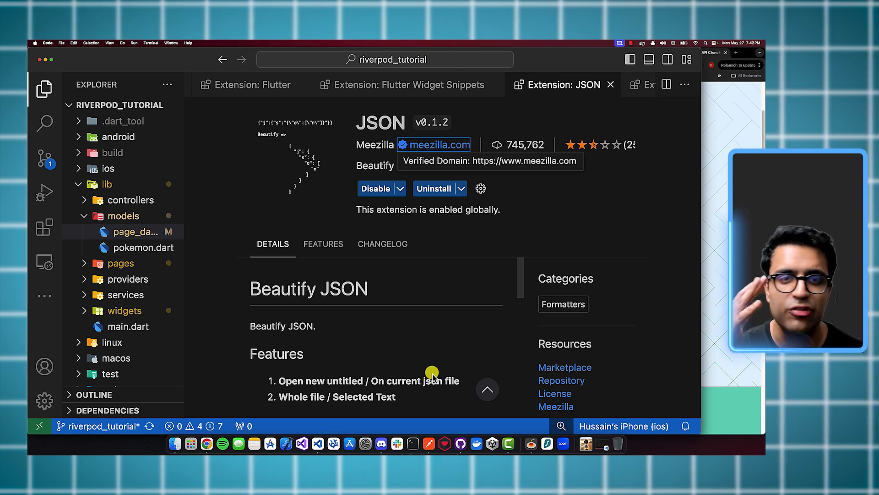
pyautogui.moveTo(576, 252)
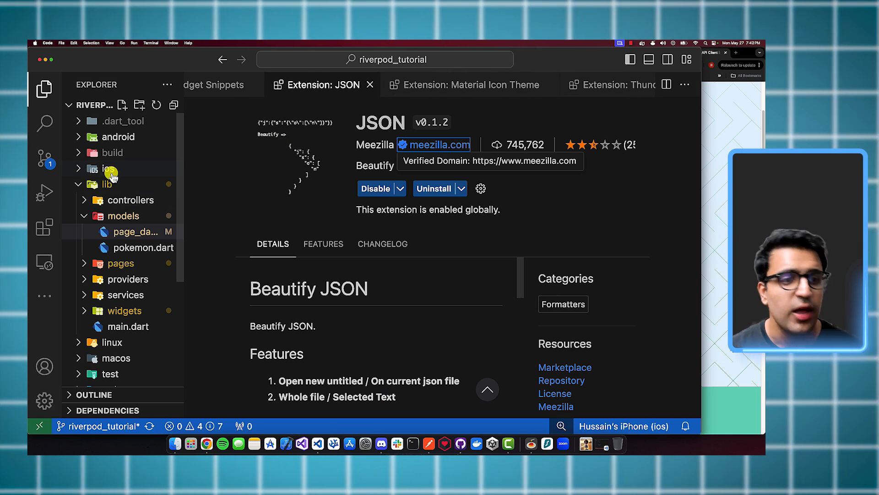
pyautogui.moveTo(110, 173)
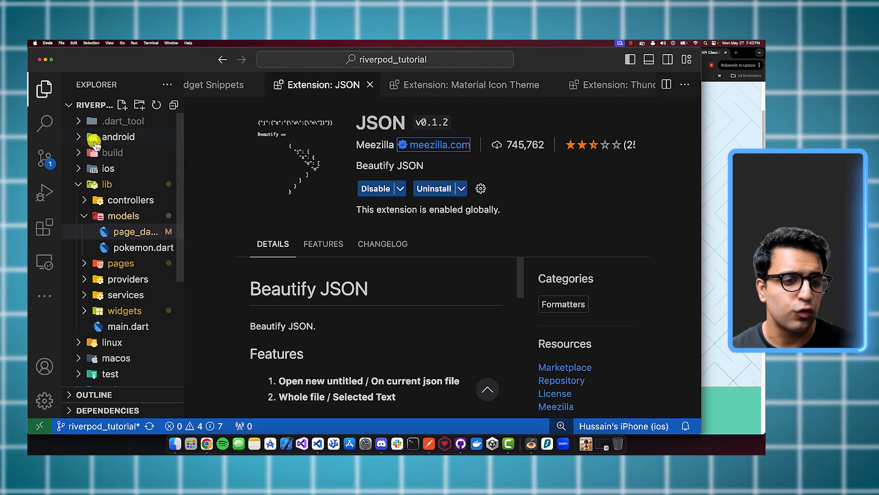
pyautogui.moveTo(112, 152)
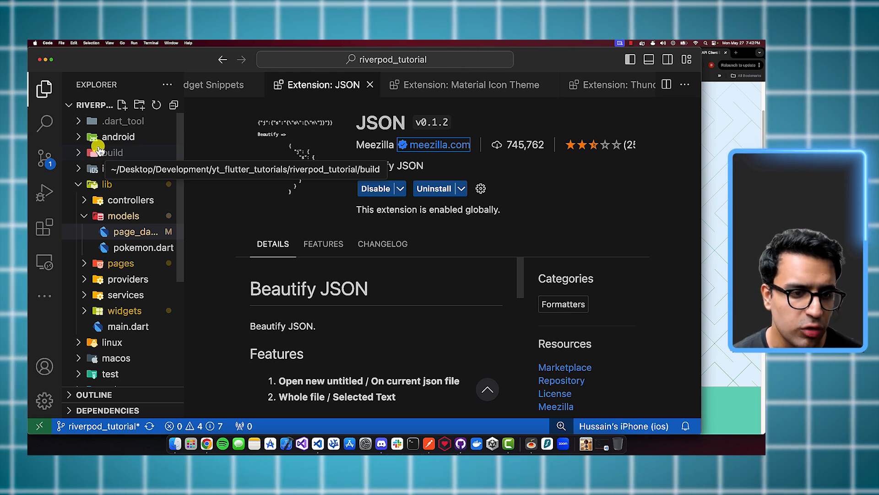
pyautogui.moveTo(112, 232)
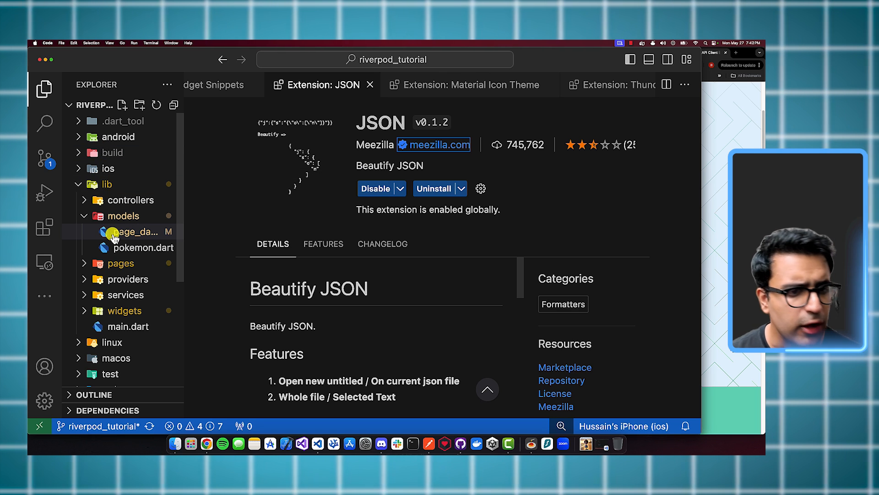
pyautogui.moveTo(134, 231)
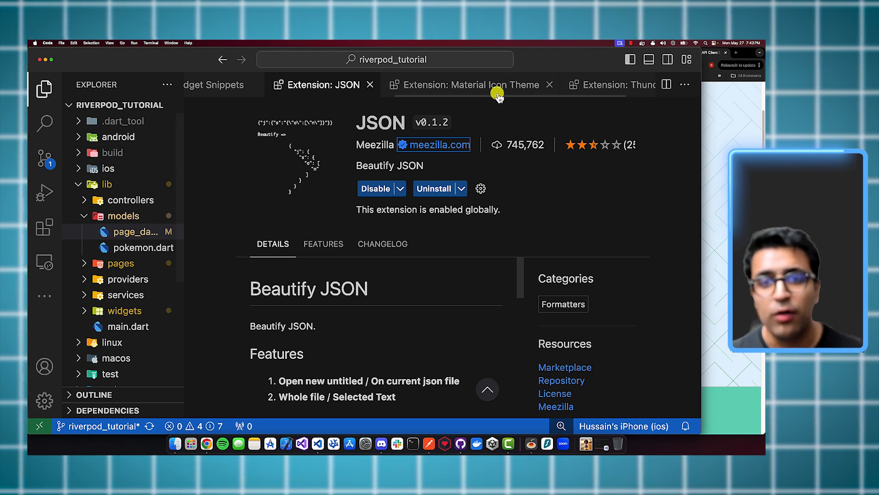
# Step: Disable the Material Icon Theme extension and restart extensions to apply it
pyautogui.click(470, 84)
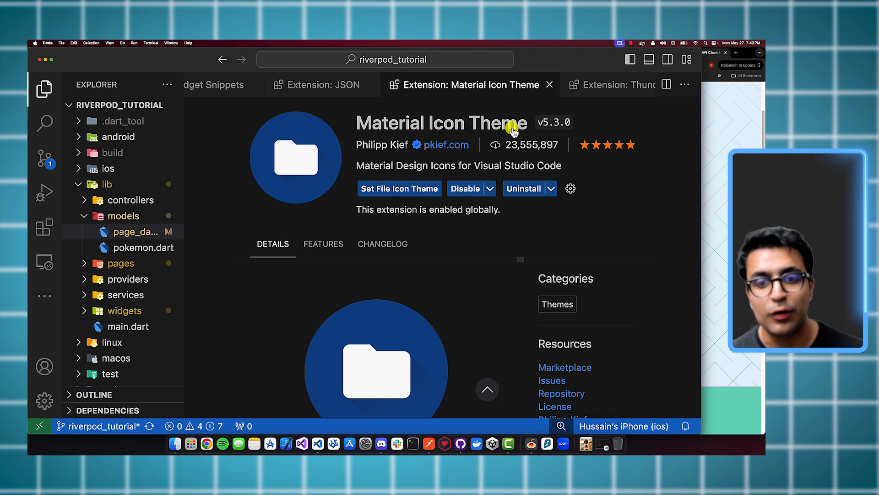
pyautogui.moveTo(510, 123)
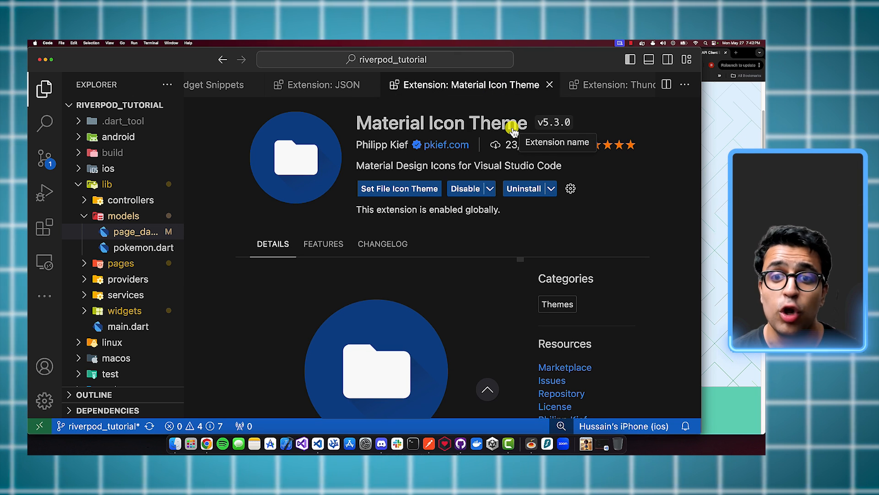
pyautogui.moveTo(378, 151)
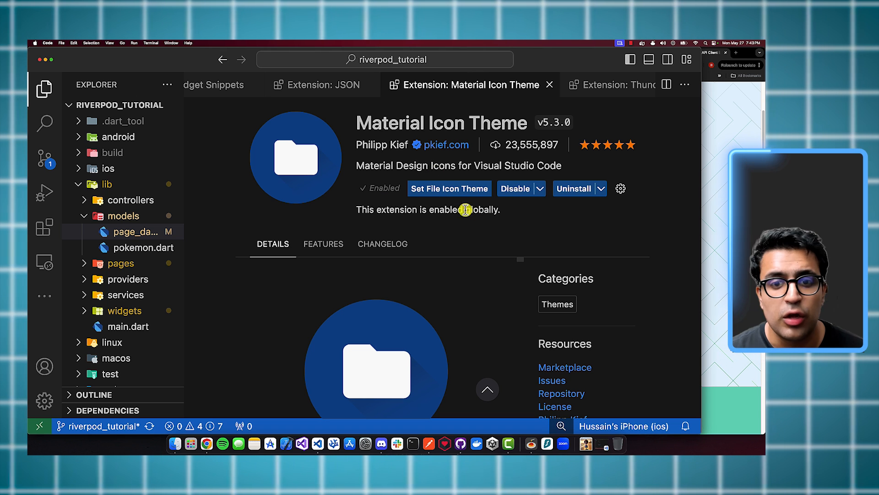
pyautogui.moveTo(421, 209)
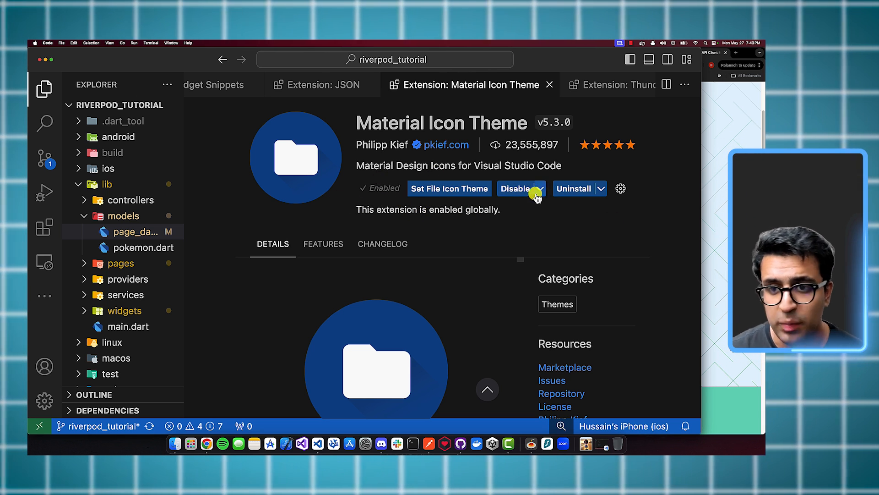
pyautogui.click(515, 188)
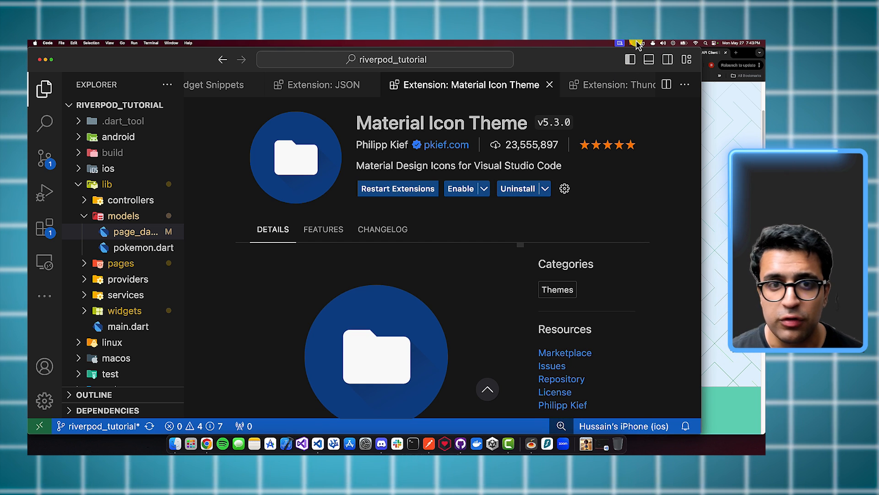
pyautogui.click(460, 188)
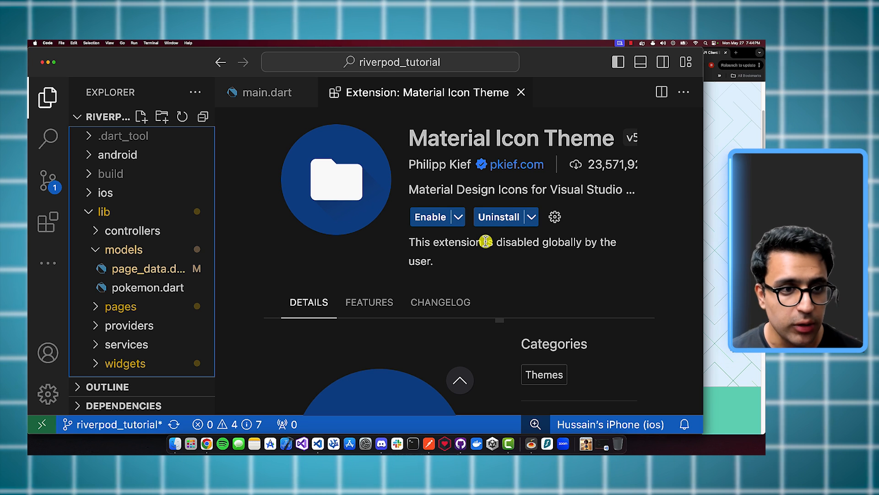
pyautogui.moveTo(139, 249)
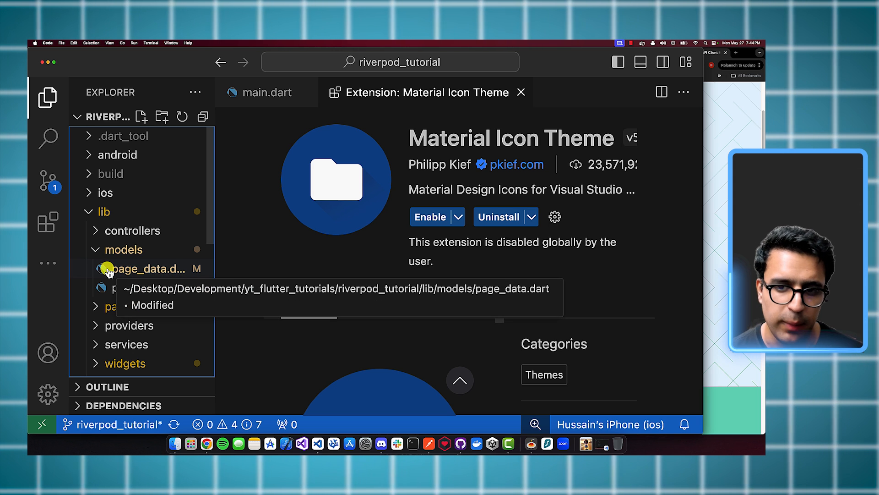
# Step: Re-enable Material Icon Theme so the coloured folder and file icons return
pyautogui.click(430, 217)
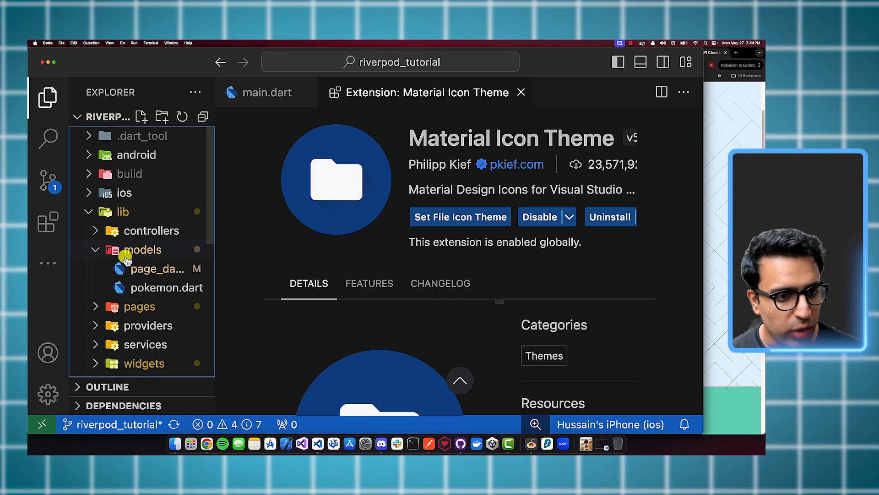
pyautogui.moveTo(139, 249)
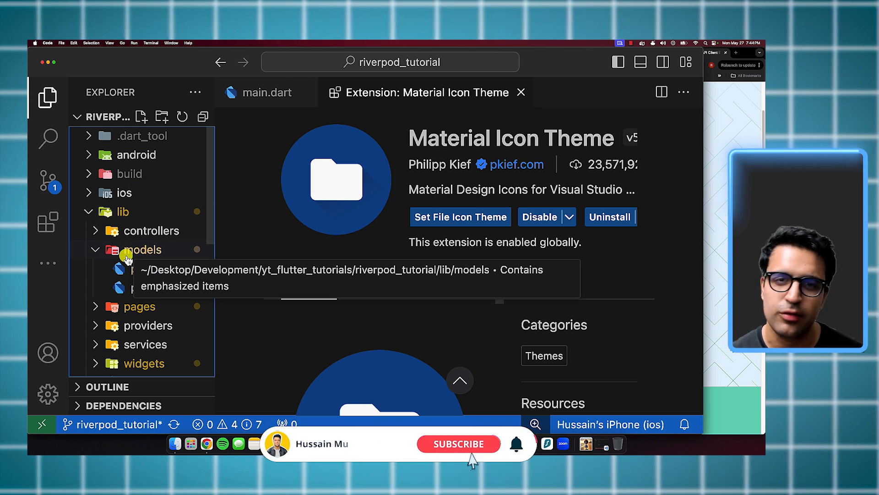
pyautogui.click(458, 443)
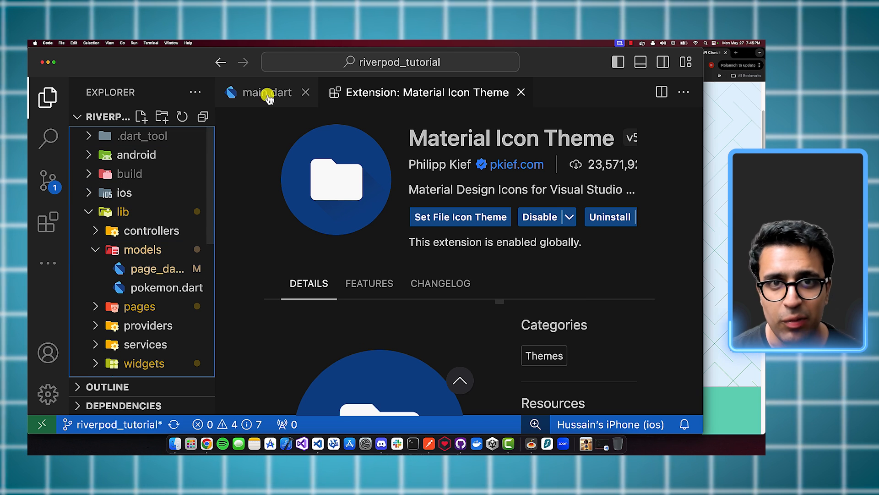
pyautogui.click(263, 91)
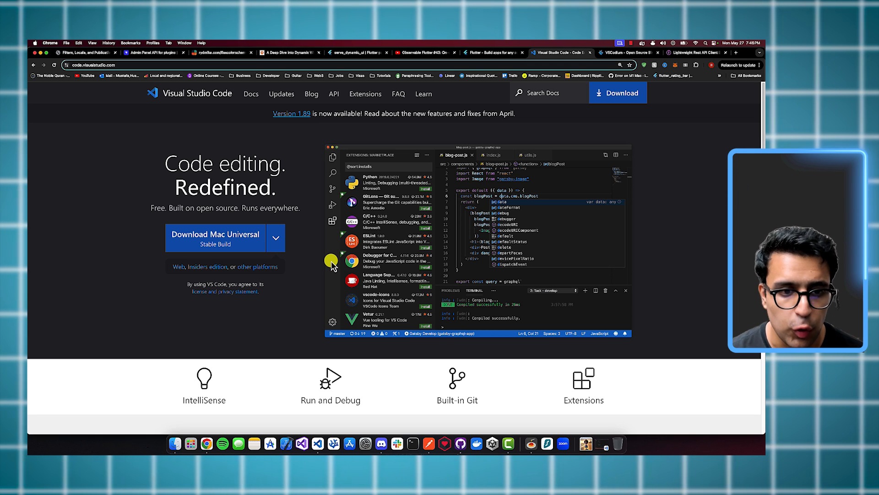
pyautogui.moveTo(700, 74)
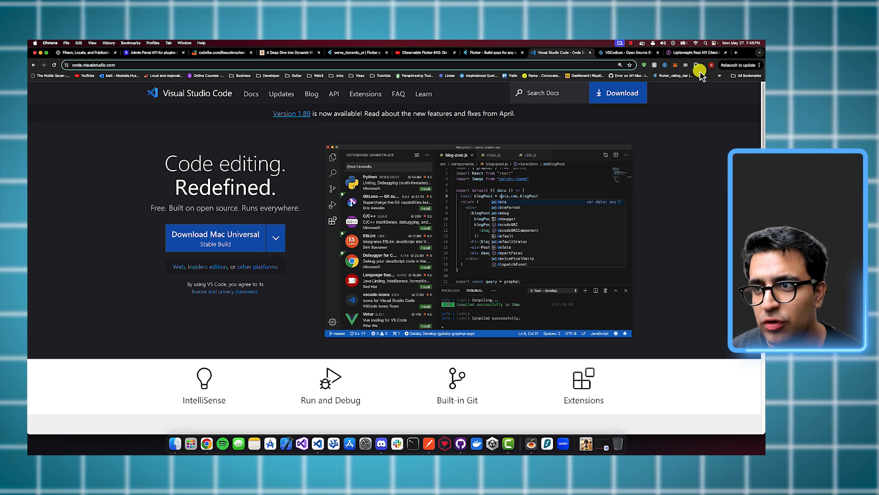
# Step: Reach the microsoft/vscode GitHub repository from a new tab, glance at code.visualstudio.com, and return to the repository
pyautogui.click(735, 52)
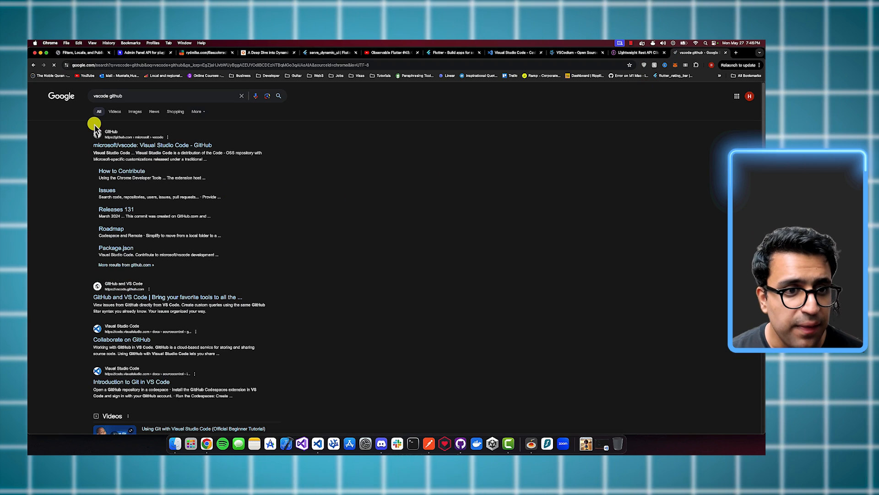
pyautogui.click(153, 144)
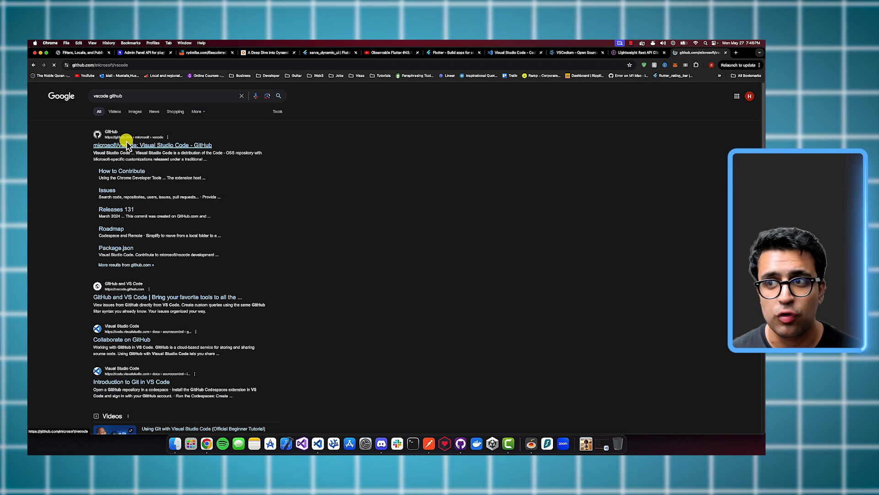
pyautogui.click(151, 145)
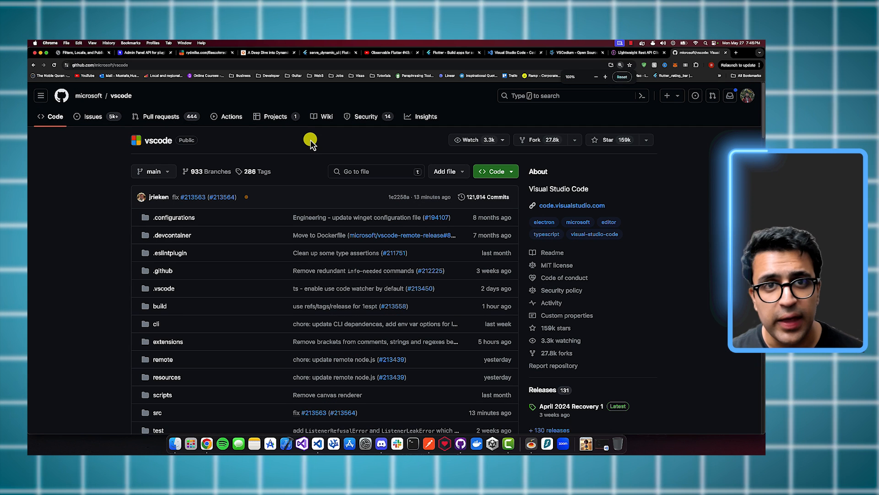
pyautogui.click(511, 52)
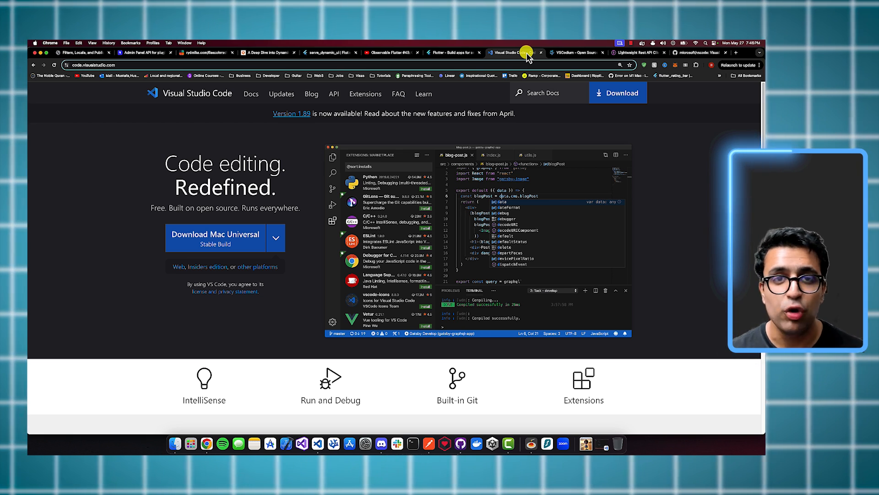
pyautogui.moveTo(544, 82)
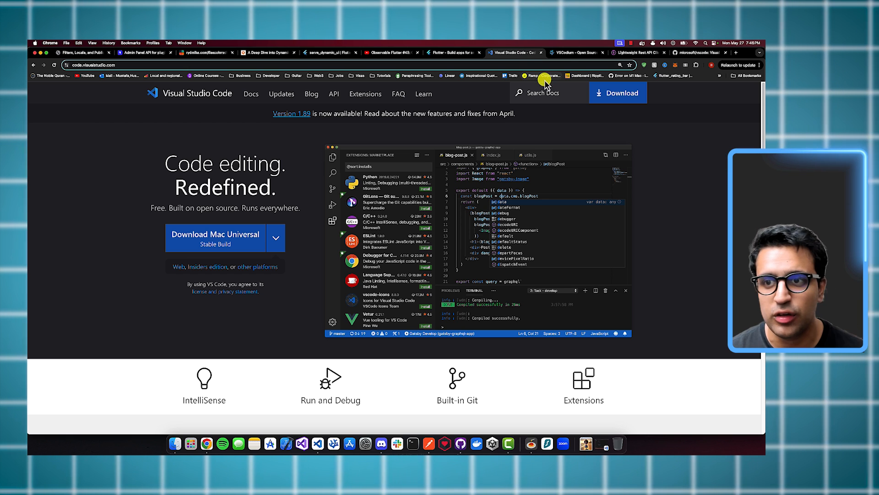
pyautogui.click(694, 53)
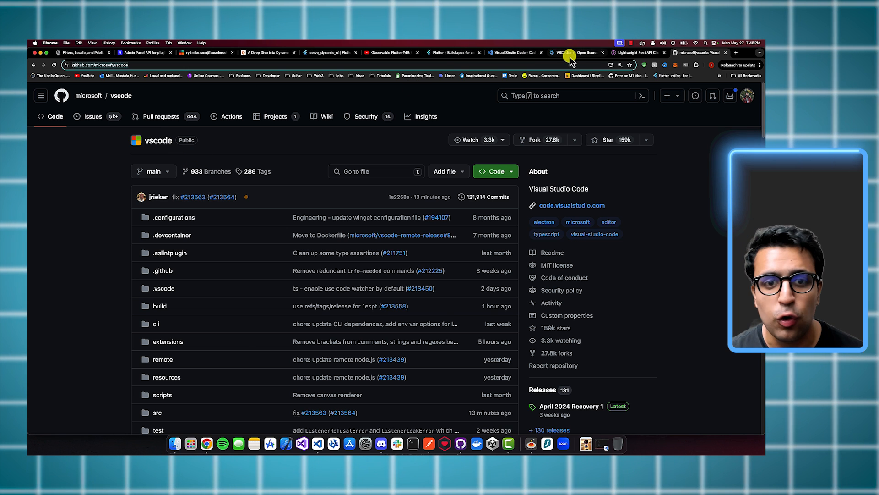
# Step: View the vscodium.com homepage and read down to its editor screenshot
pyautogui.click(578, 52)
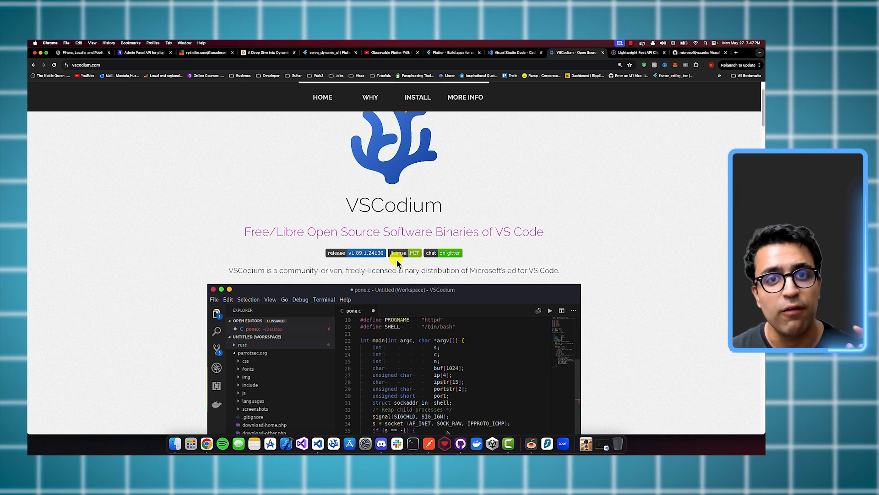
pyautogui.scroll(-3)
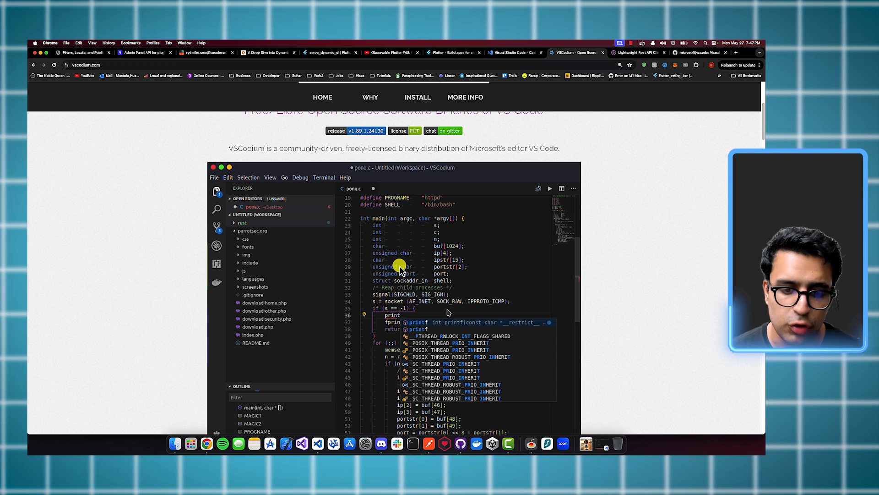
pyautogui.moveTo(333, 443)
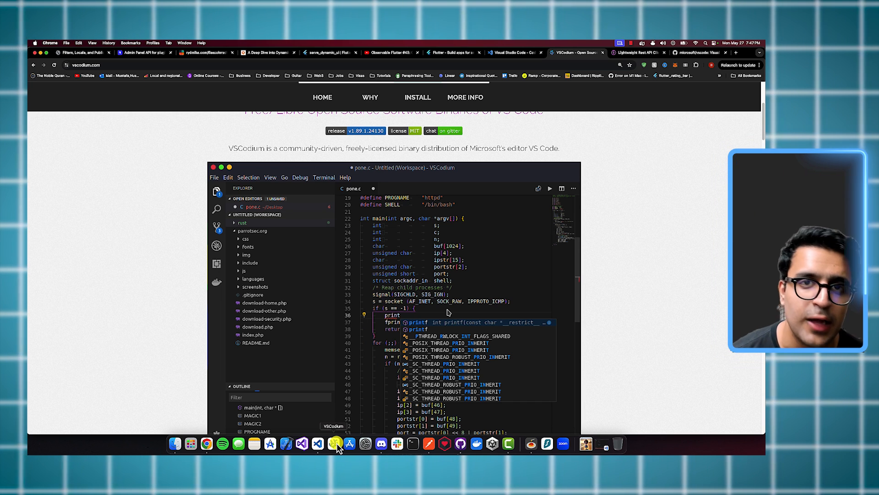
pyautogui.scroll(3)
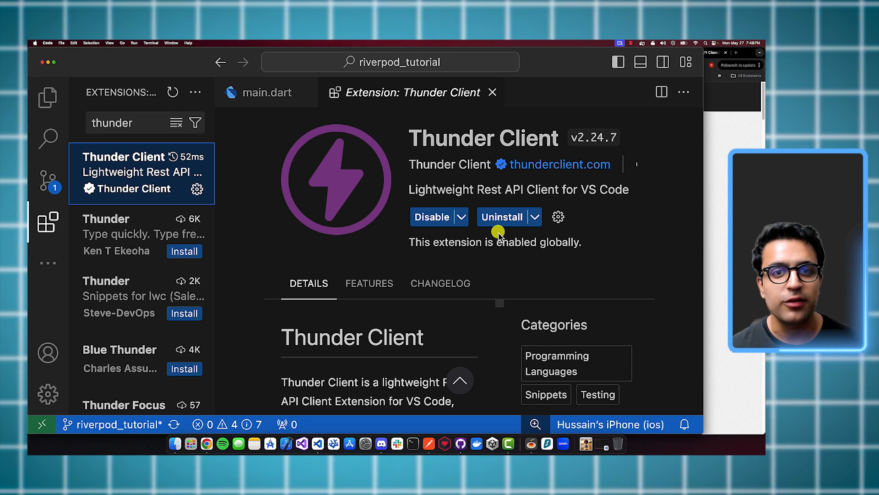
pyautogui.moveTo(449, 155)
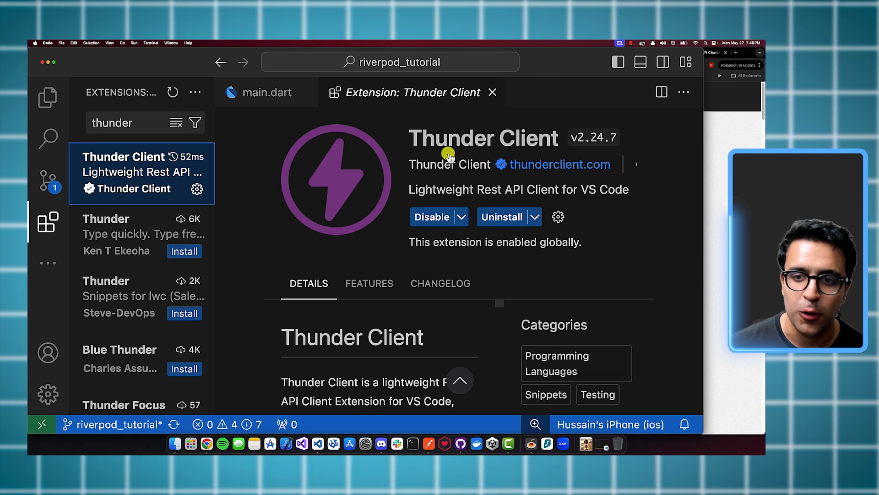
pyautogui.moveTo(539, 115)
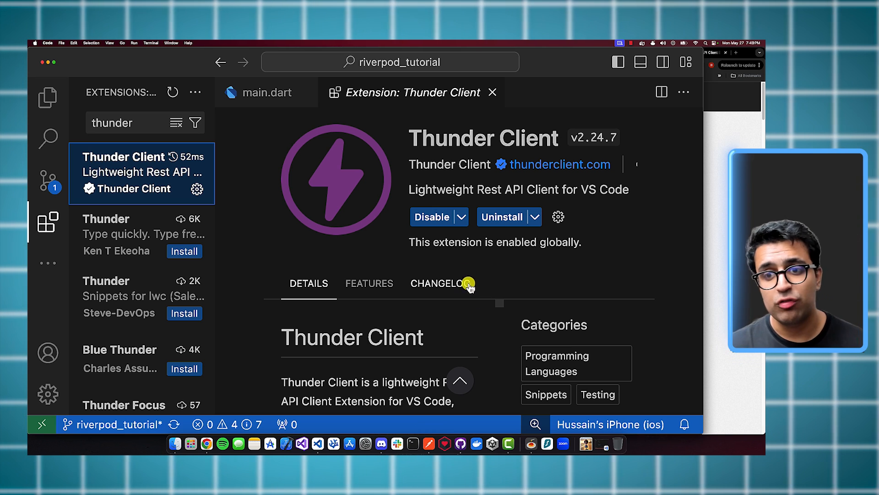
pyautogui.moveTo(48, 257)
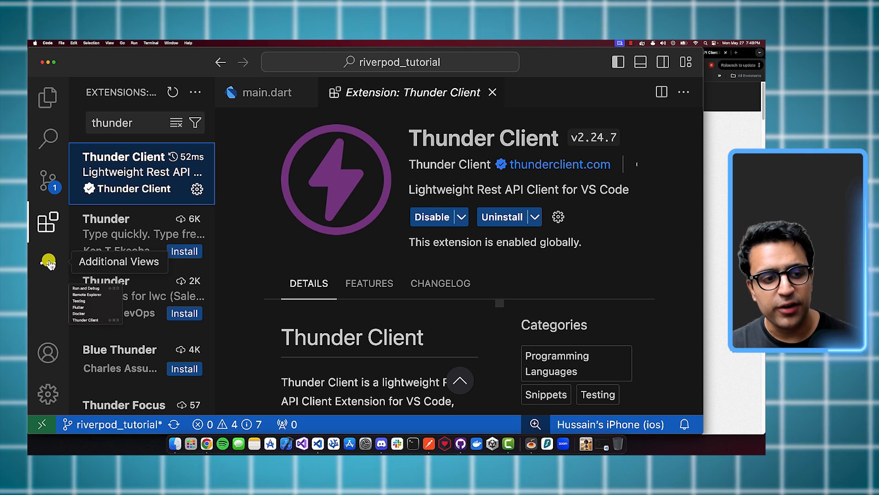
pyautogui.moveTo(87, 326)
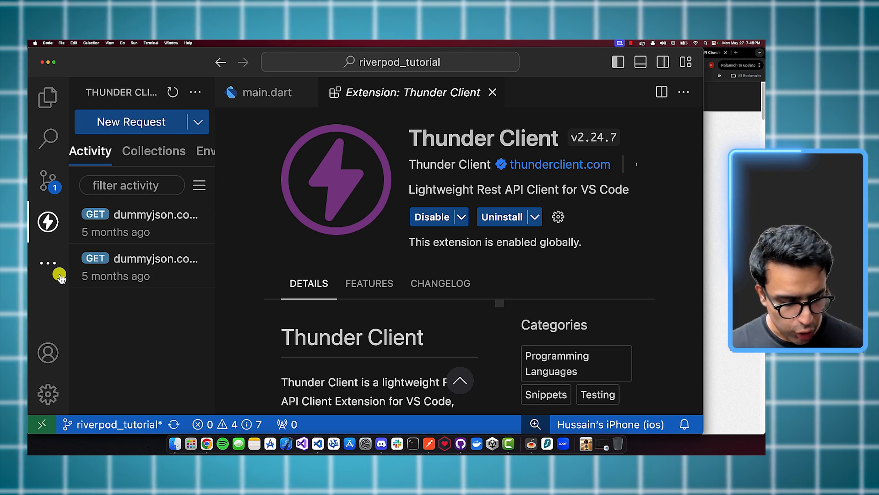
pyautogui.moveTo(48, 263)
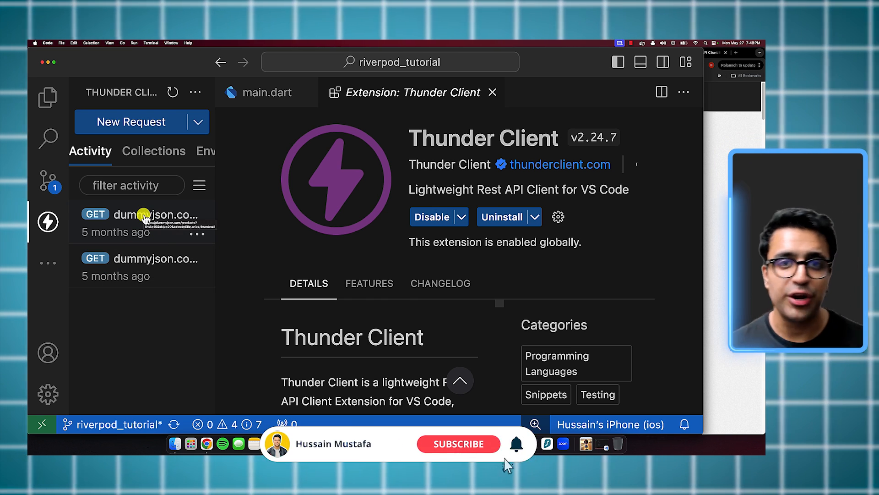
# Step: Open the saved dummyjson products GET request with limit and skip parameters in Thunder Client
pyautogui.click(457, 443)
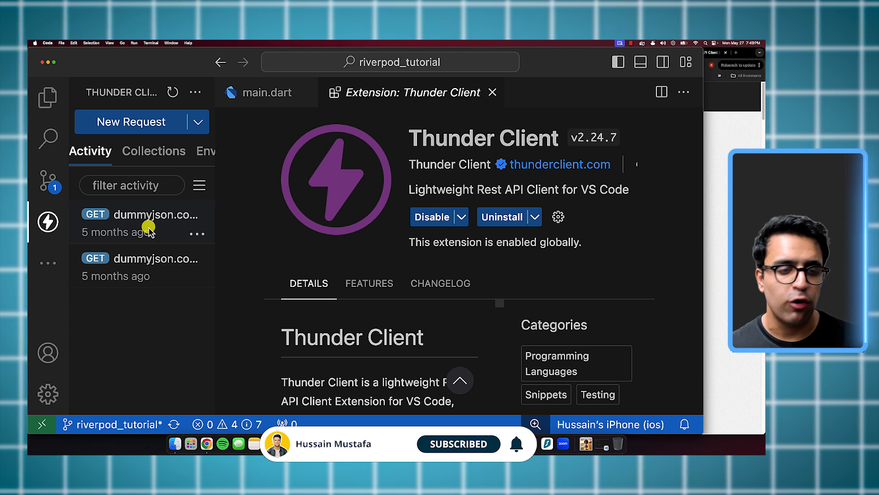
pyautogui.click(149, 214)
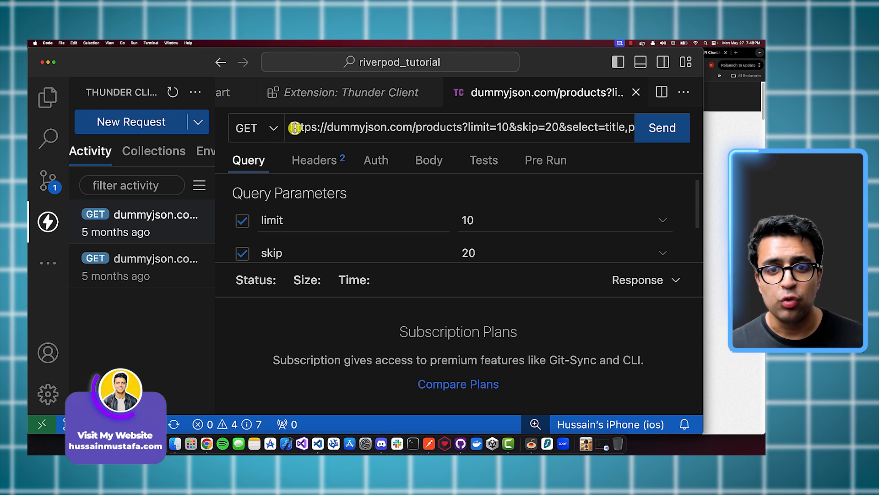
pyautogui.moveTo(431, 129)
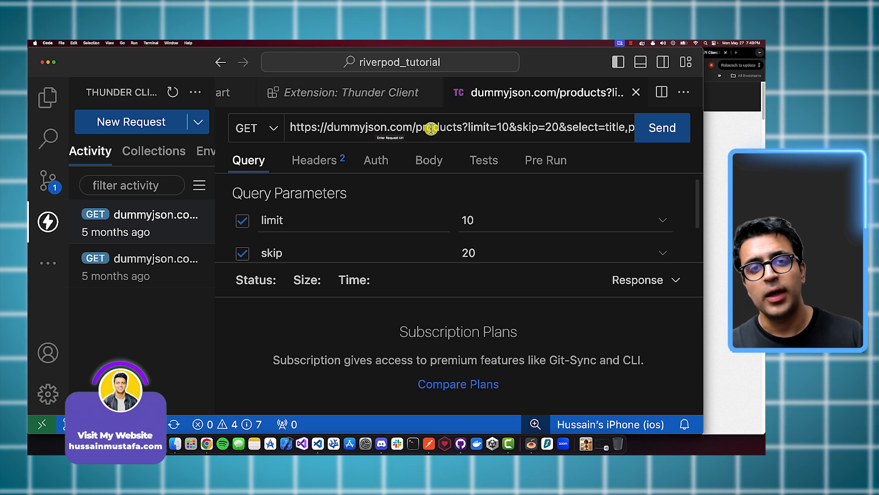
pyautogui.moveTo(258, 184)
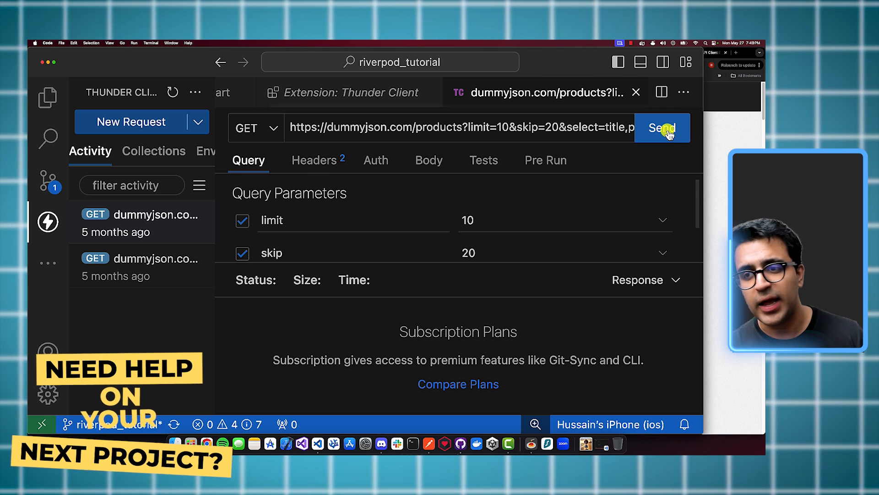
# Step: Send the dummyjson products request and enlarge the response pane showing the 200 OK JSON products
pyautogui.click(662, 128)
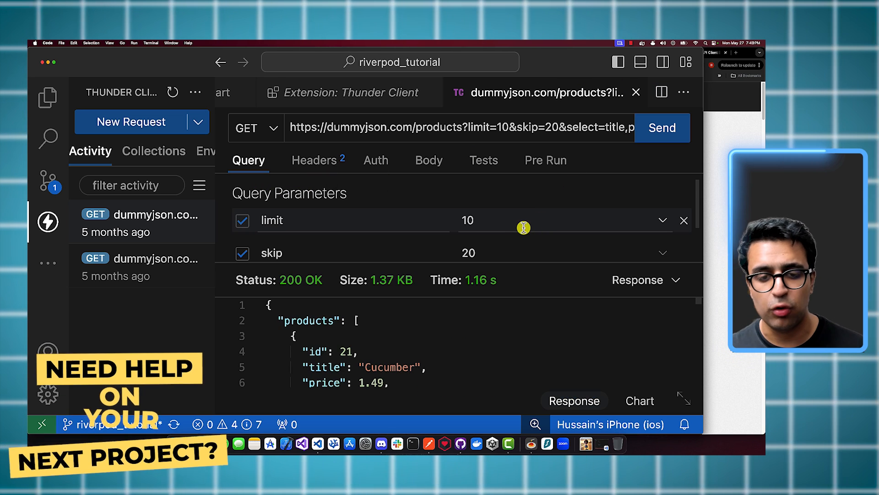
pyautogui.click(683, 252)
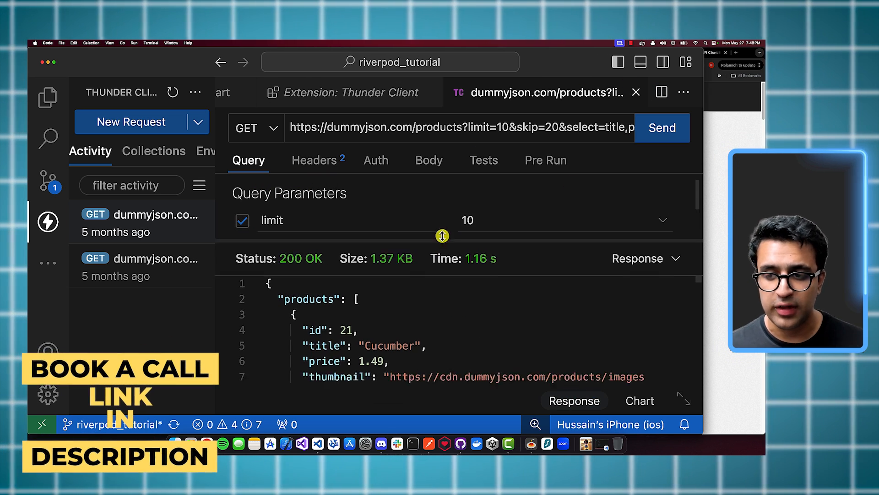
pyautogui.scroll(-3)
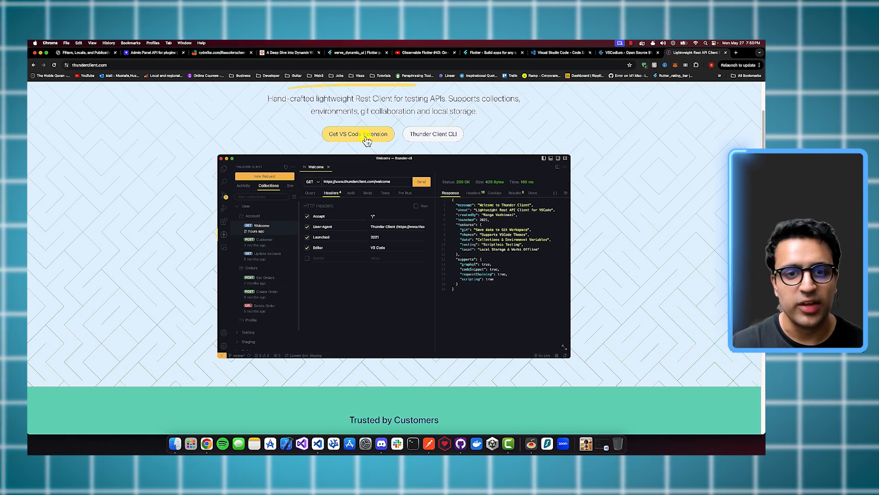
# Step: Scroll the thunderclient.com homepage before returning to the products response
pyautogui.scroll(3)
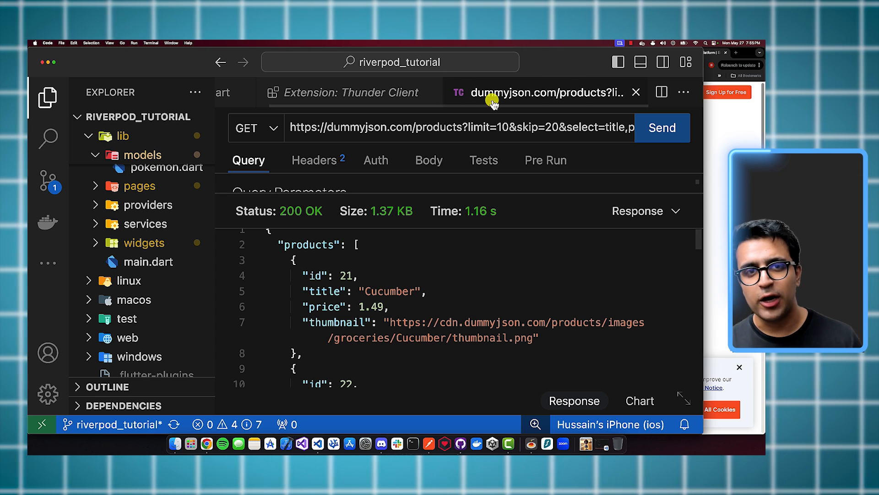
# Step: Close the dummyjson request and Thunder Client extension tabs, leaving main.dart open
pyautogui.click(635, 92)
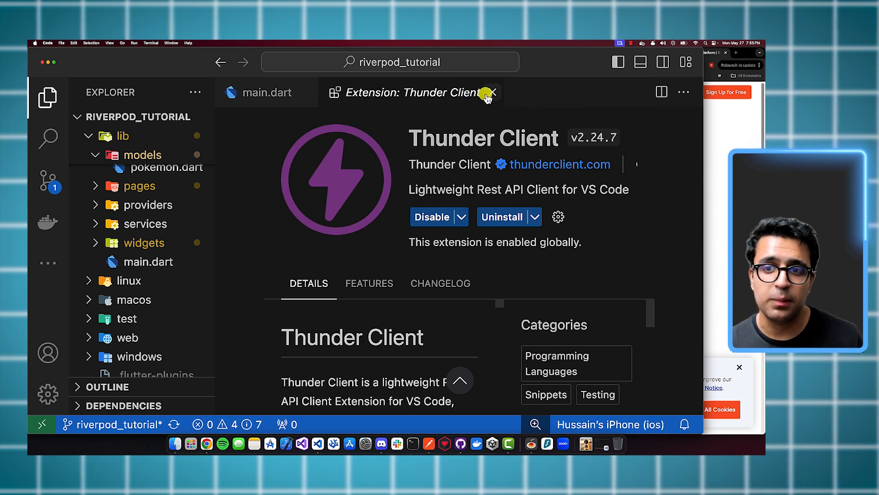
pyautogui.click(493, 91)
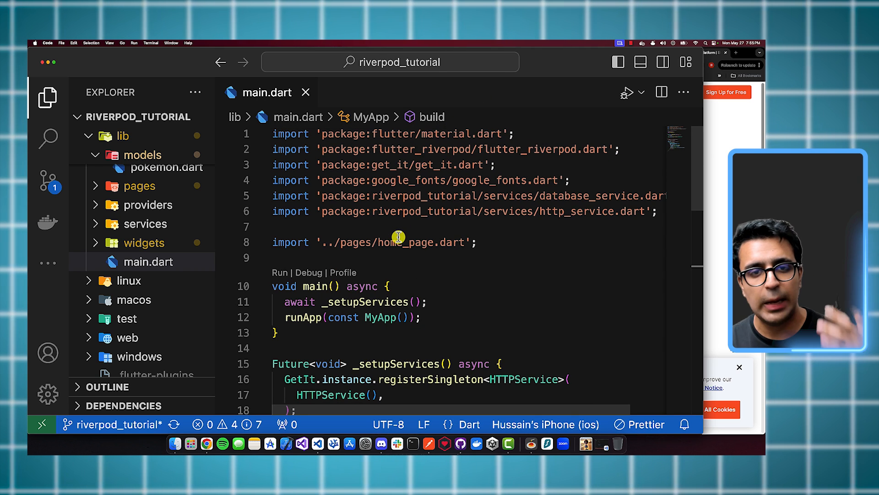
pyautogui.moveTo(393, 242)
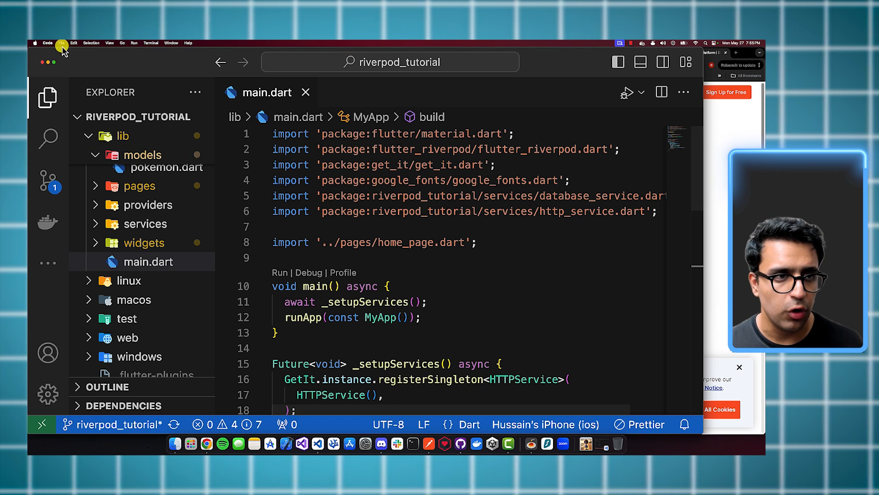
# Step: Open the Color Theme picker from the Code menu and scroll to the dark themes where Dark+ is current
pyautogui.click(49, 43)
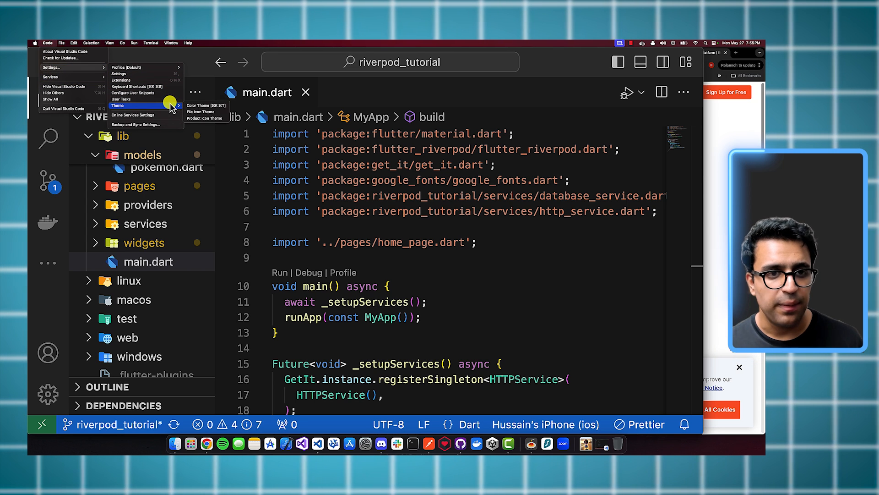
pyautogui.click(205, 105)
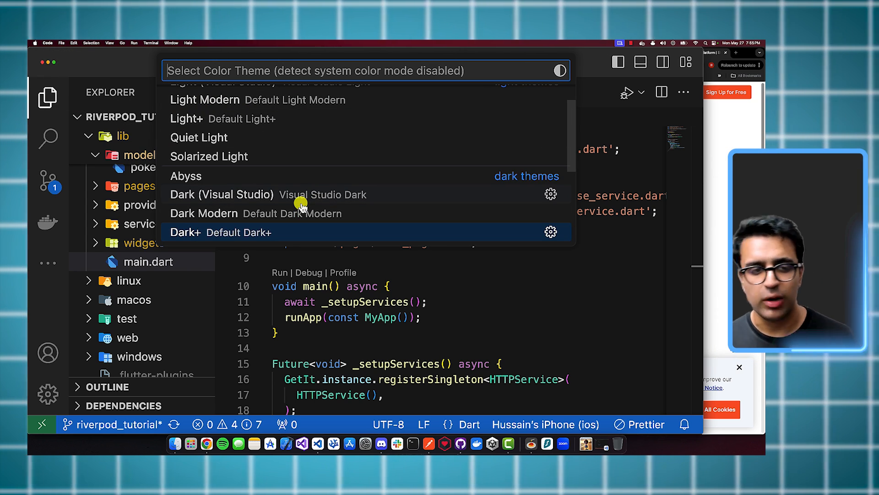
pyautogui.scroll(-3)
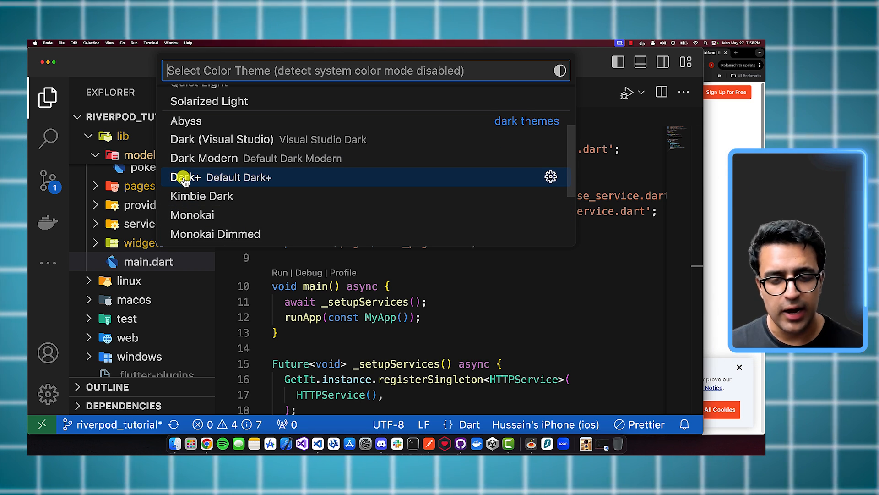
pyautogui.scroll(-3)
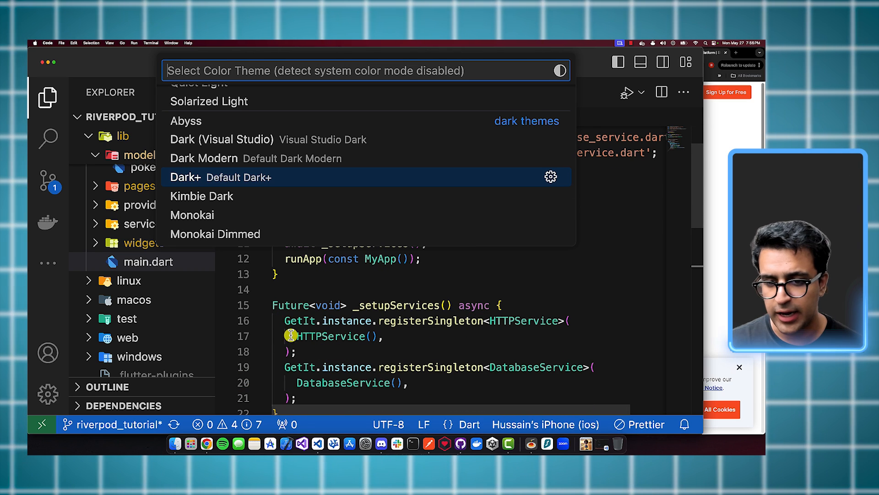
pyautogui.moveTo(321, 324)
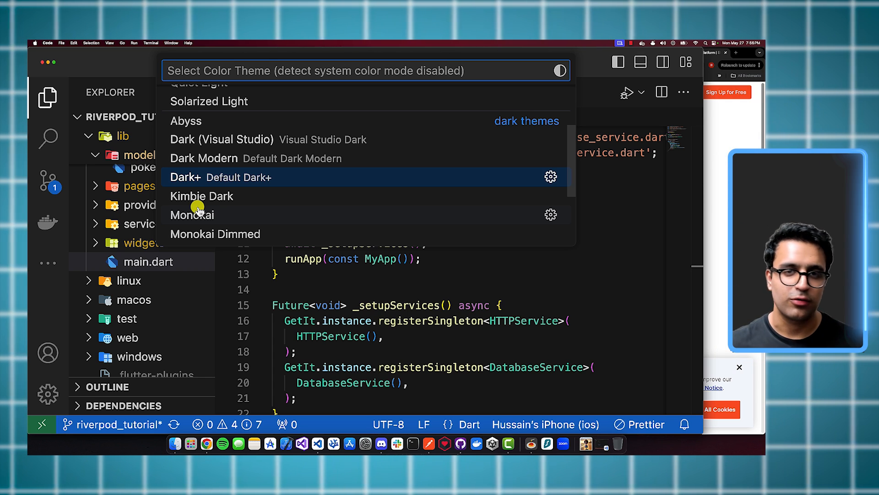
pyautogui.moveTo(201, 184)
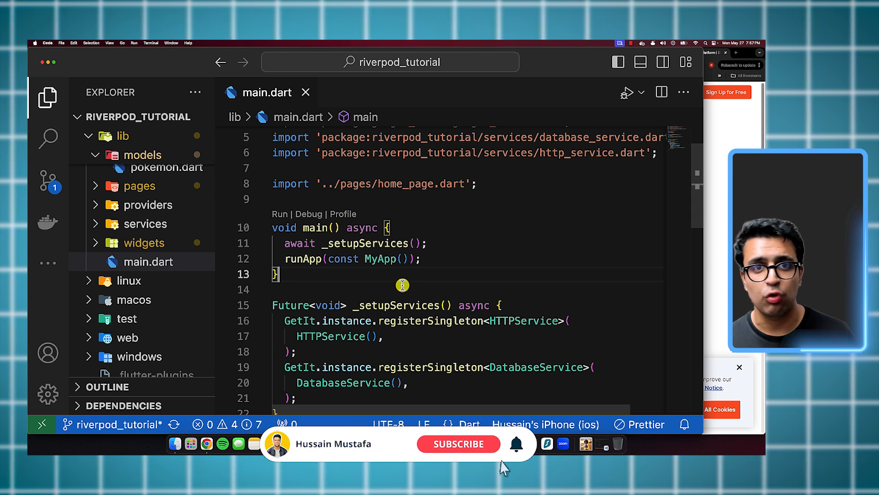
# Step: Keep Dark+ and dismiss the theme picker, returning to main.dart
pyautogui.click(458, 443)
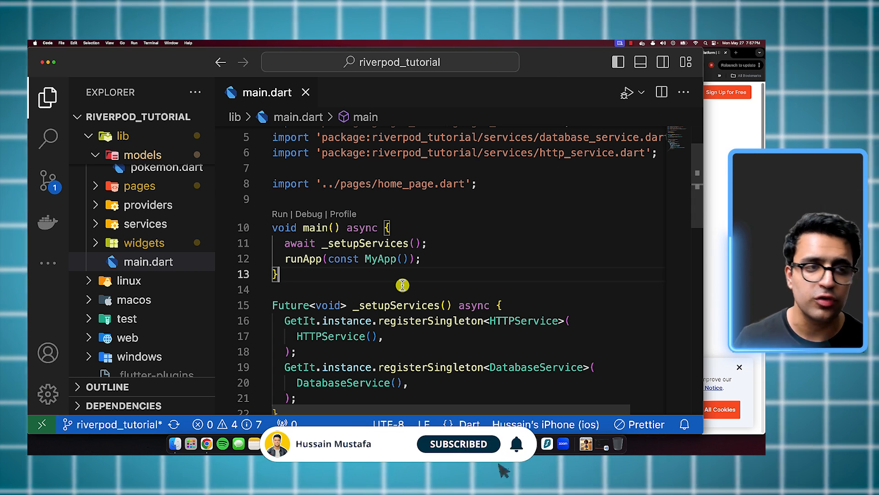
pyautogui.moveTo(502, 470)
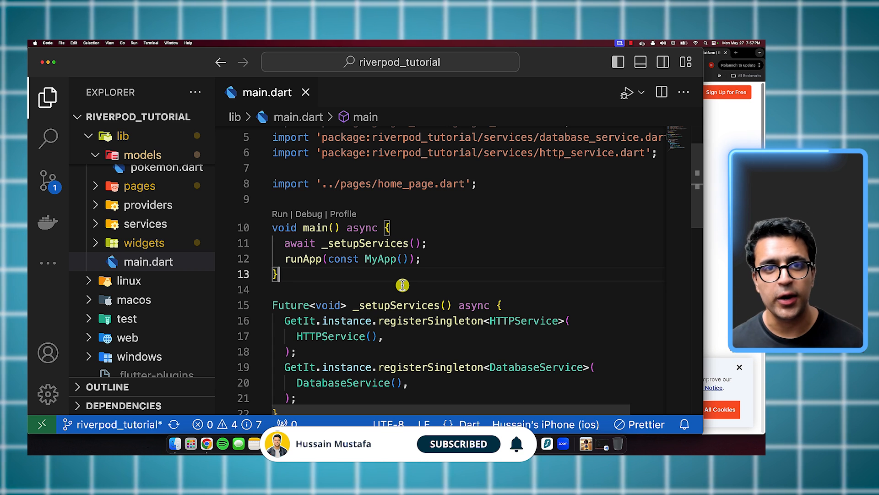